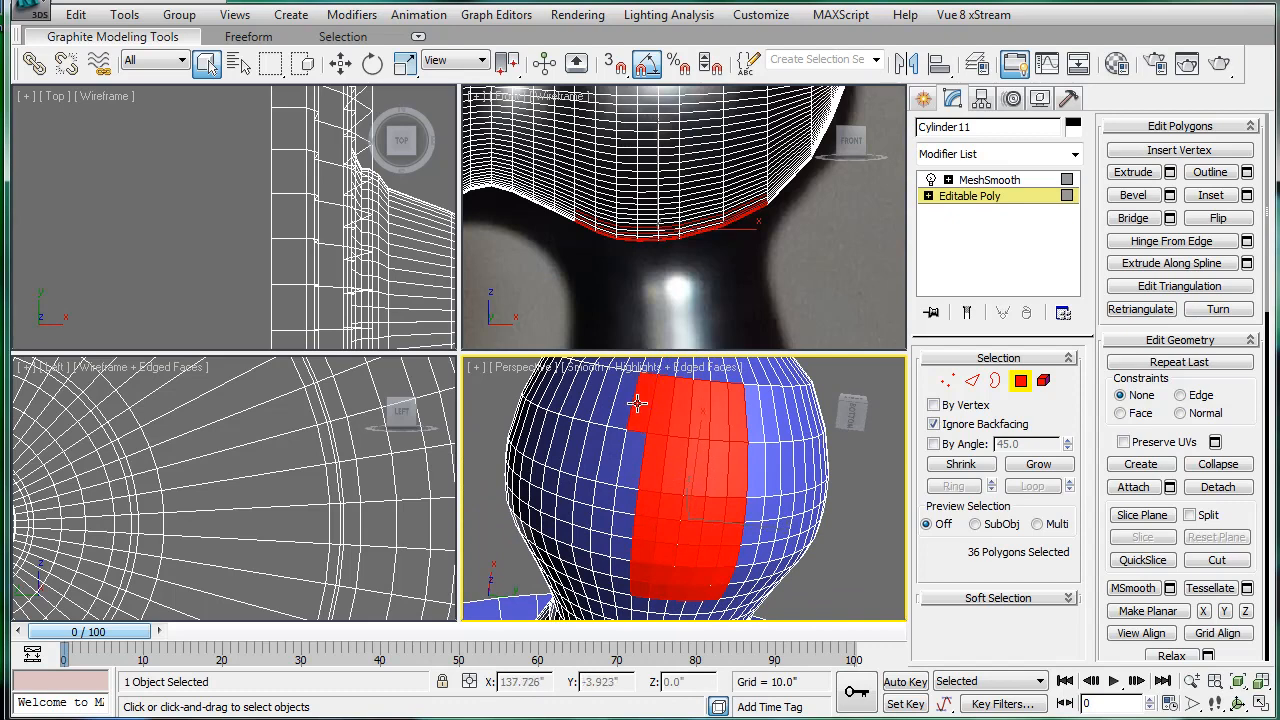
Add neighbouring faces to complete the ring around the handle's neck and bring up Bevel settings
{"action": "left_click", "coordinate": [610, 448]}
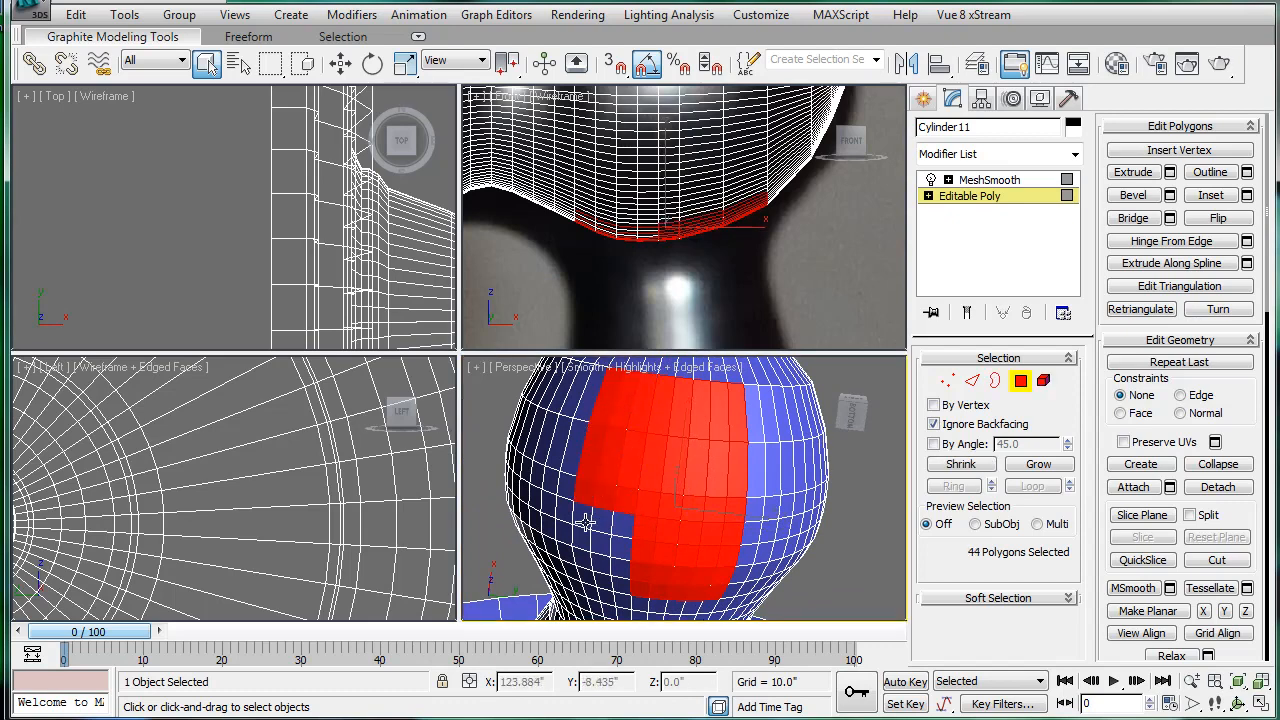
{"action": "left_click", "coordinate": [622, 584]}
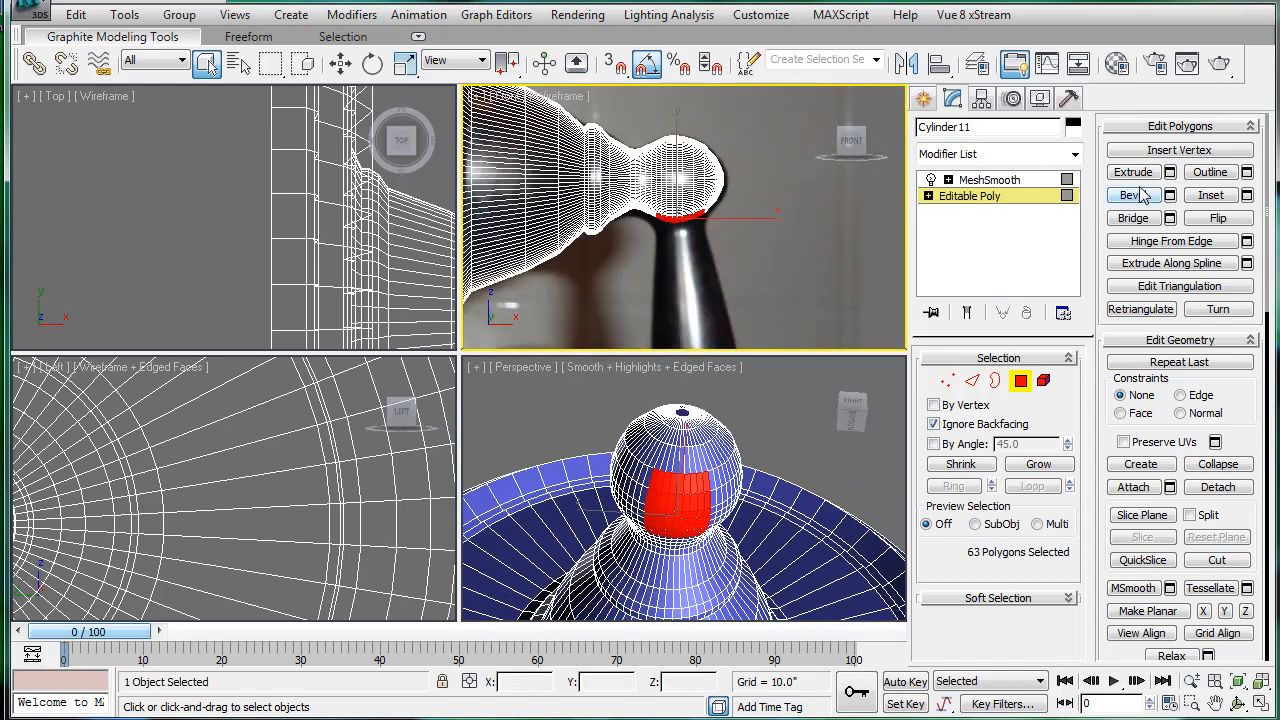
{"action": "left_click", "coordinate": [1168, 172]}
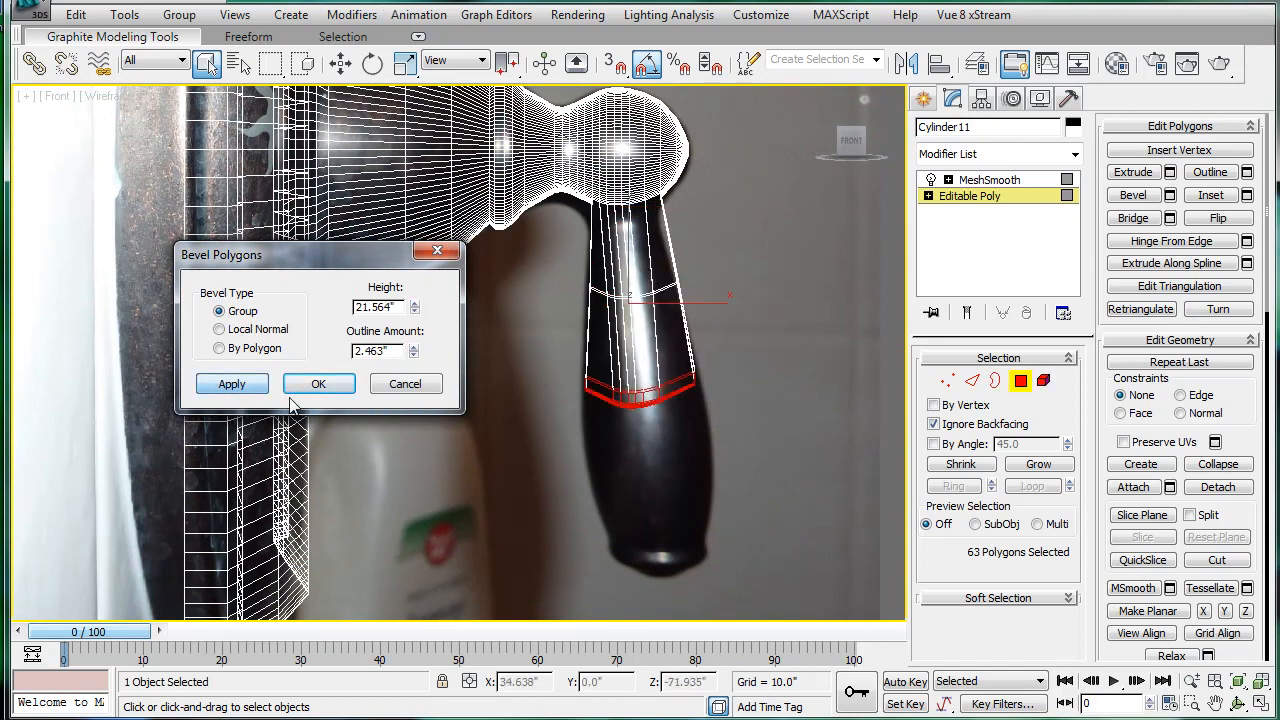
Tune the bevel height and outline so the lower handle flares outward, then apply it
{"action": "left_click_drag", "start_coordinate": [412, 350], "coordinate": [412, 340]}
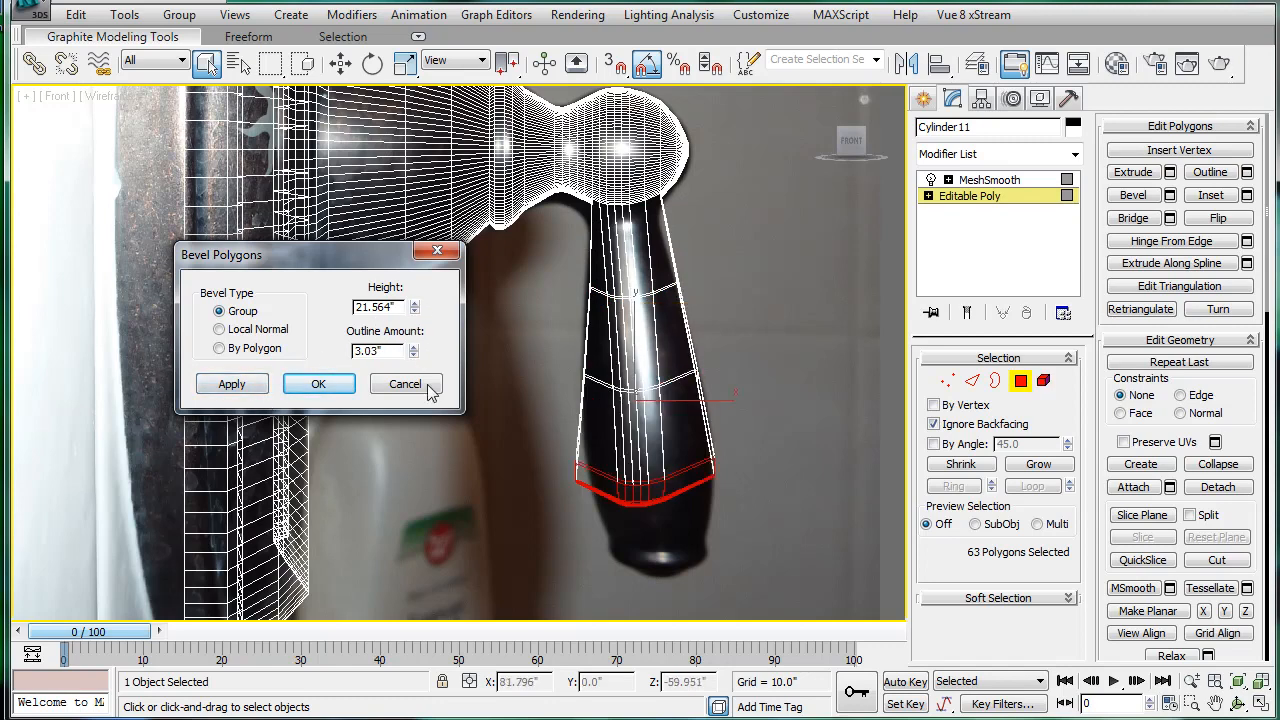
{"action": "left_click_drag", "start_coordinate": [414, 304], "coordinate": [414, 310]}
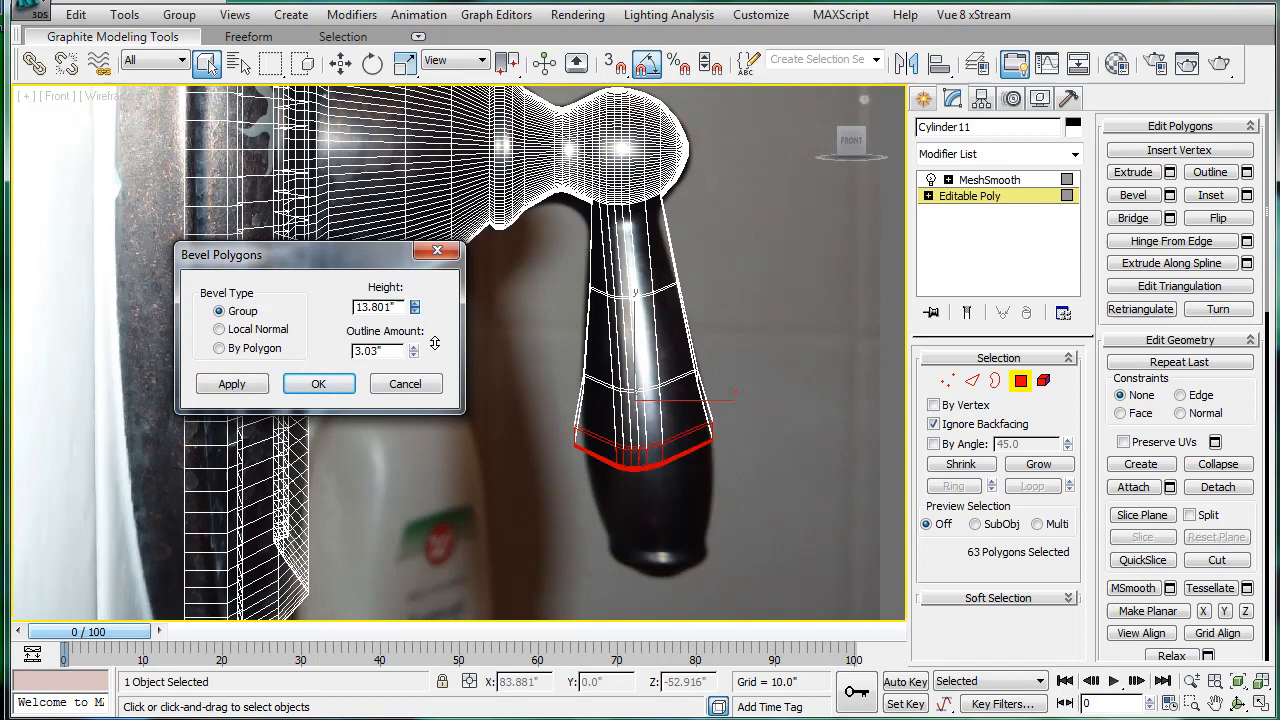
{"action": "left_click_drag", "start_coordinate": [436, 344], "coordinate": [424, 424]}
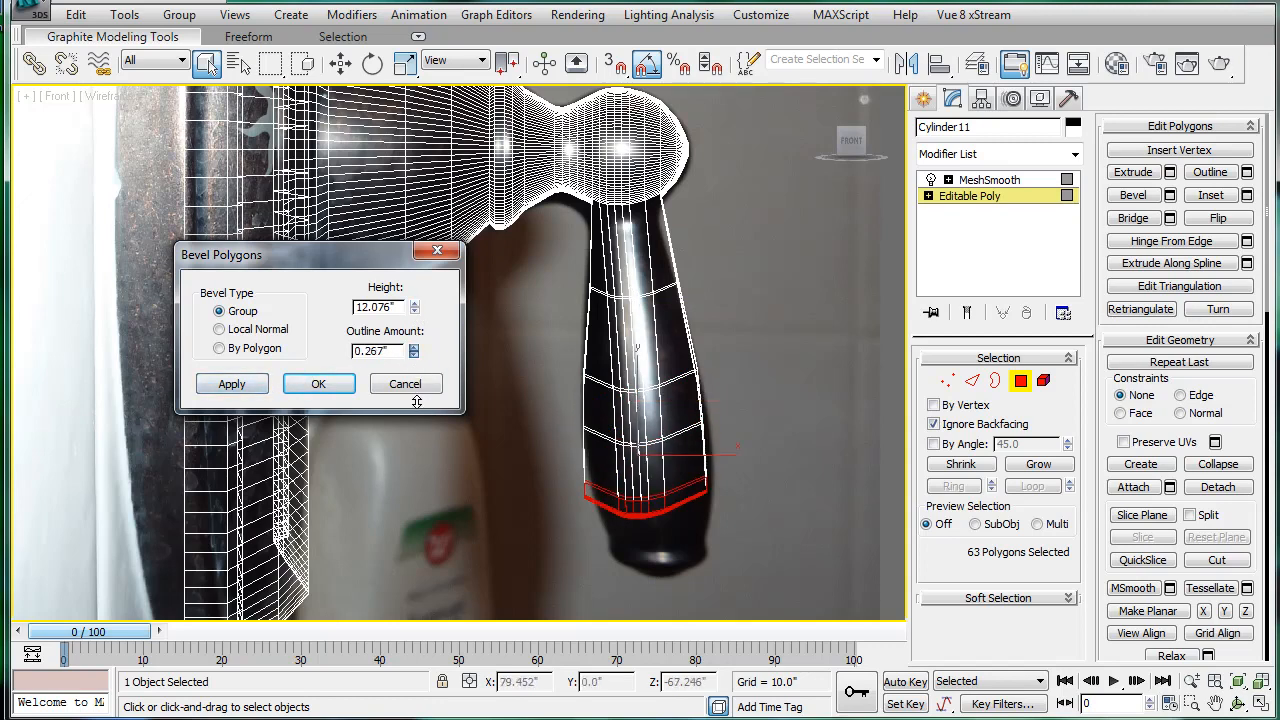
{"action": "left_click", "coordinate": [232, 384]}
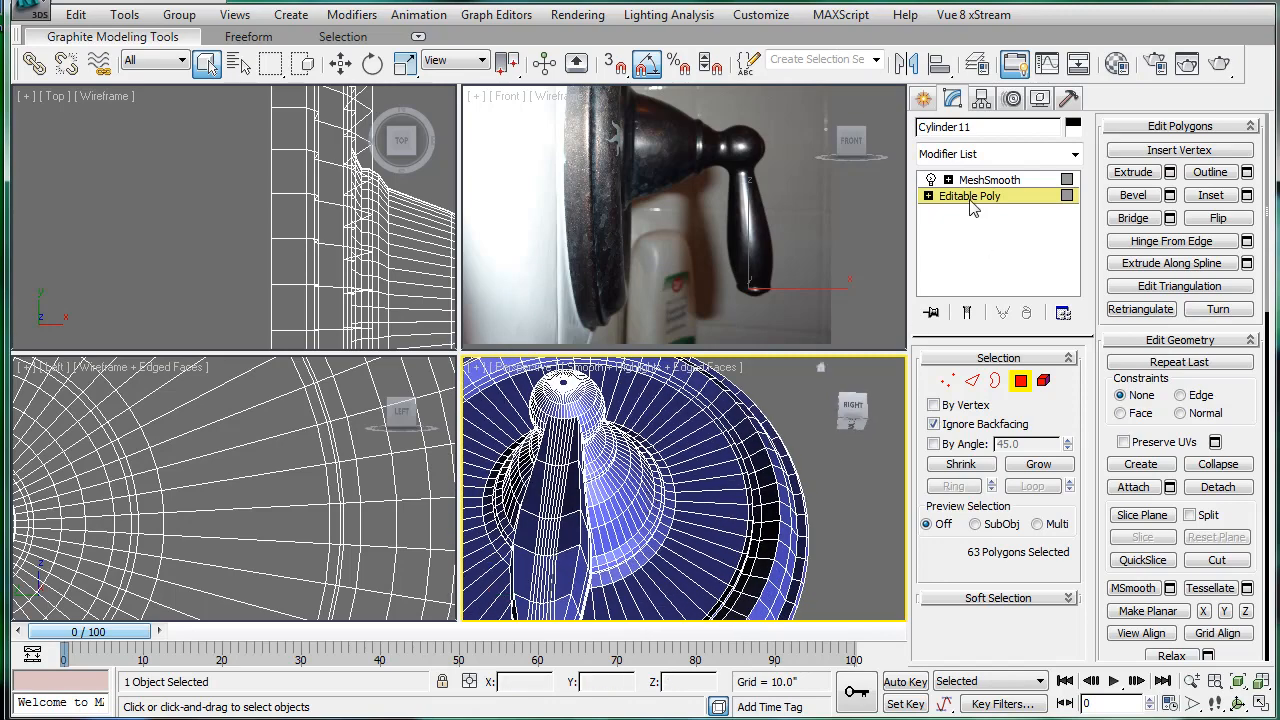
Re-enable MeshSmooth on the handle and orbit to frame the round fixture from the front
{"action": "left_click", "coordinate": [988, 180]}
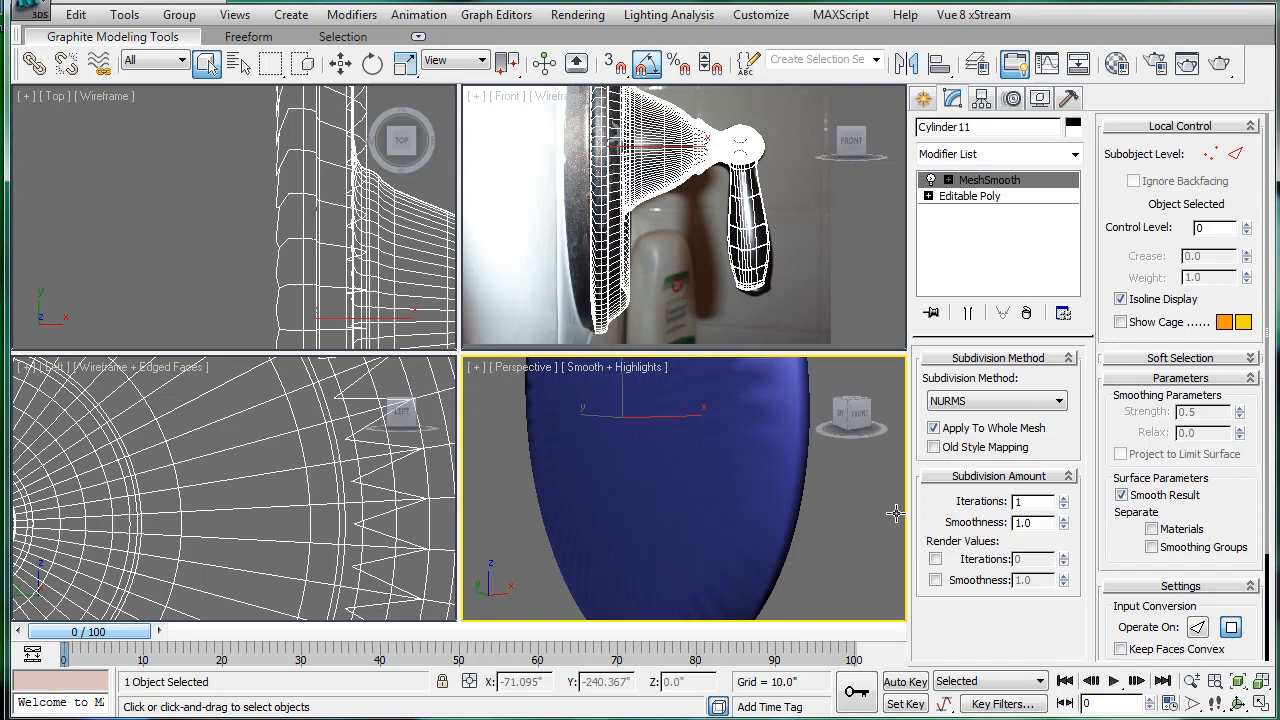
{"action": "left_click_drag", "start_coordinate": [896, 516], "coordinate": [516, 424]}
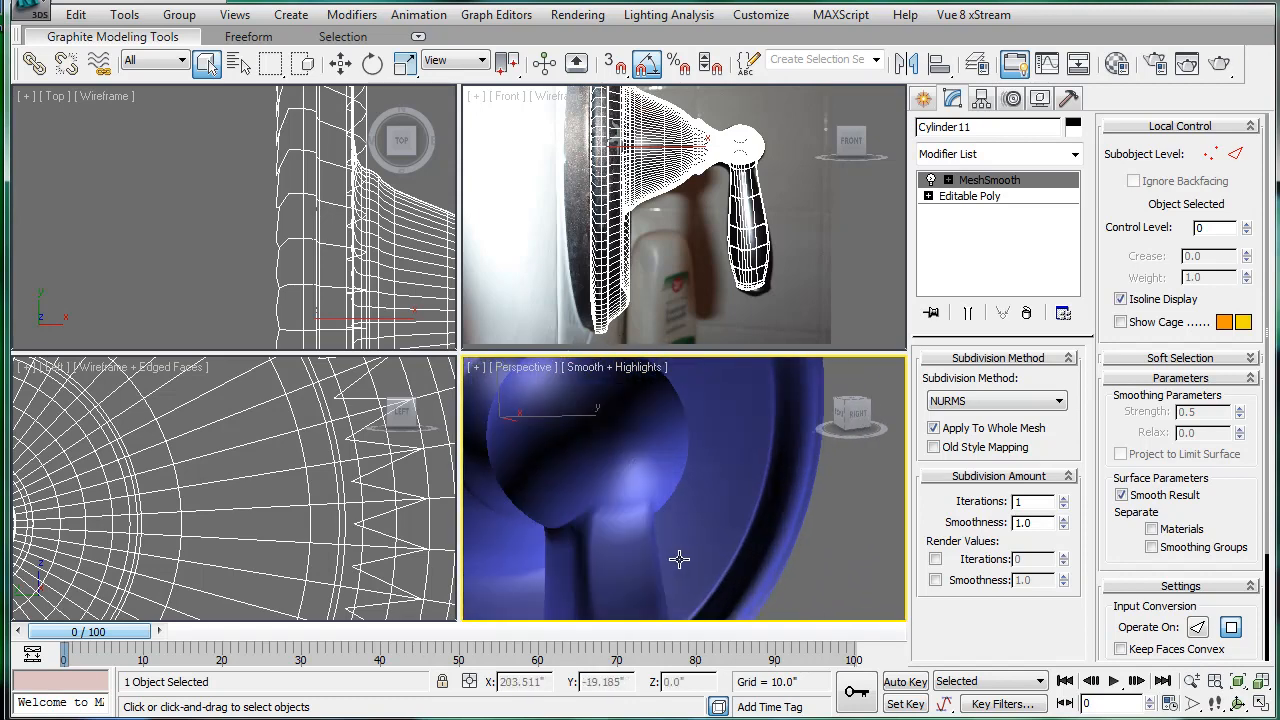
{"action": "left_click_drag", "start_coordinate": [680, 560], "coordinate": [720, 444]}
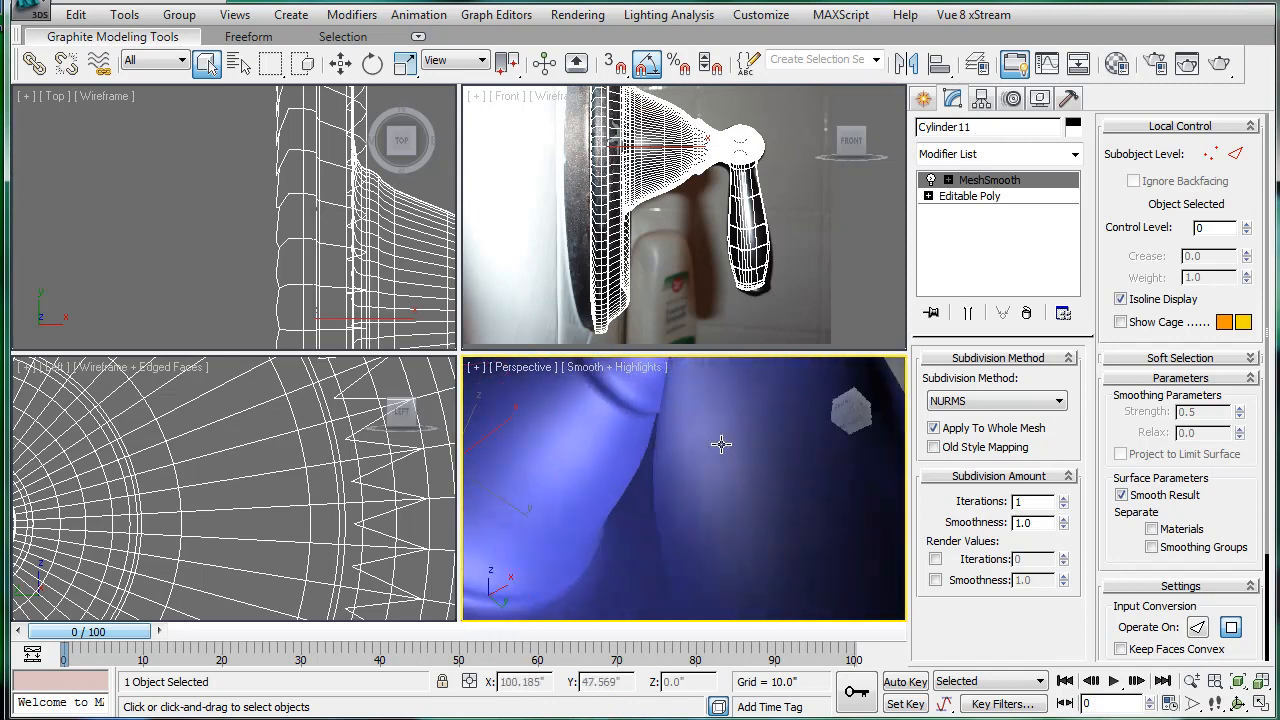
{"action": "left_click_drag", "start_coordinate": [720, 444], "coordinate": [544, 584]}
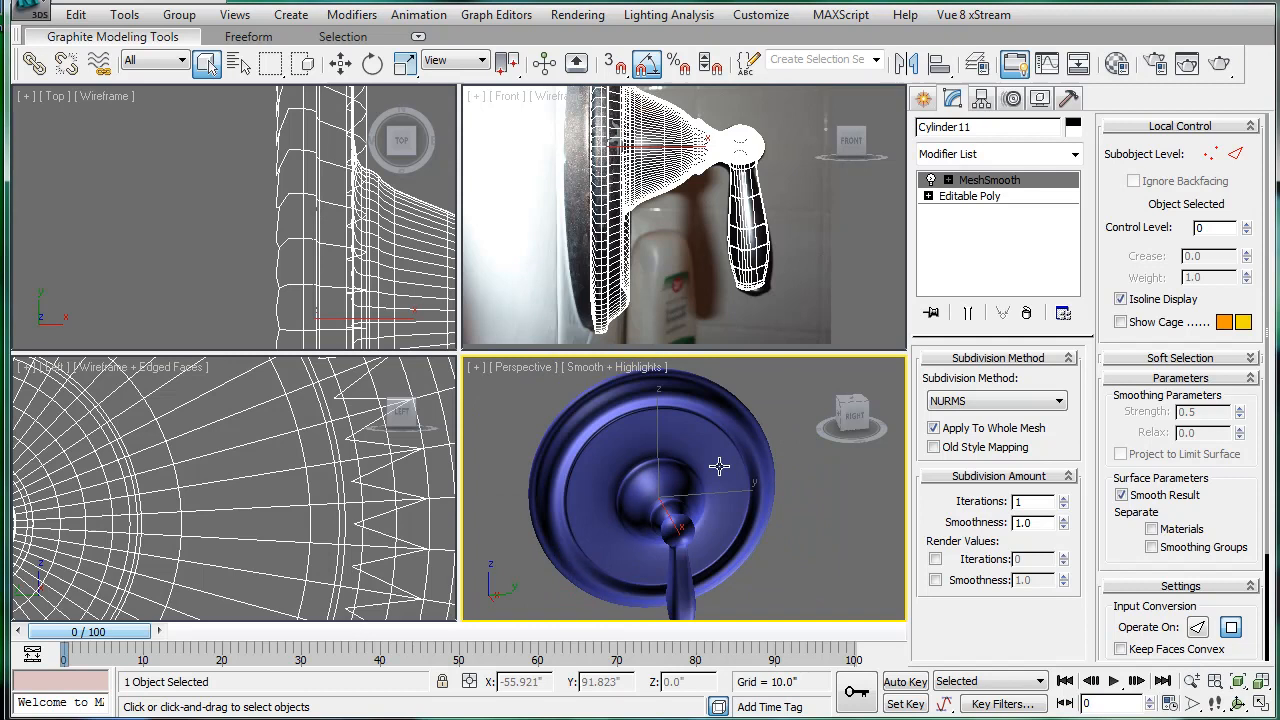
{"action": "left_click_drag", "start_coordinate": [720, 466], "coordinate": [592, 520]}
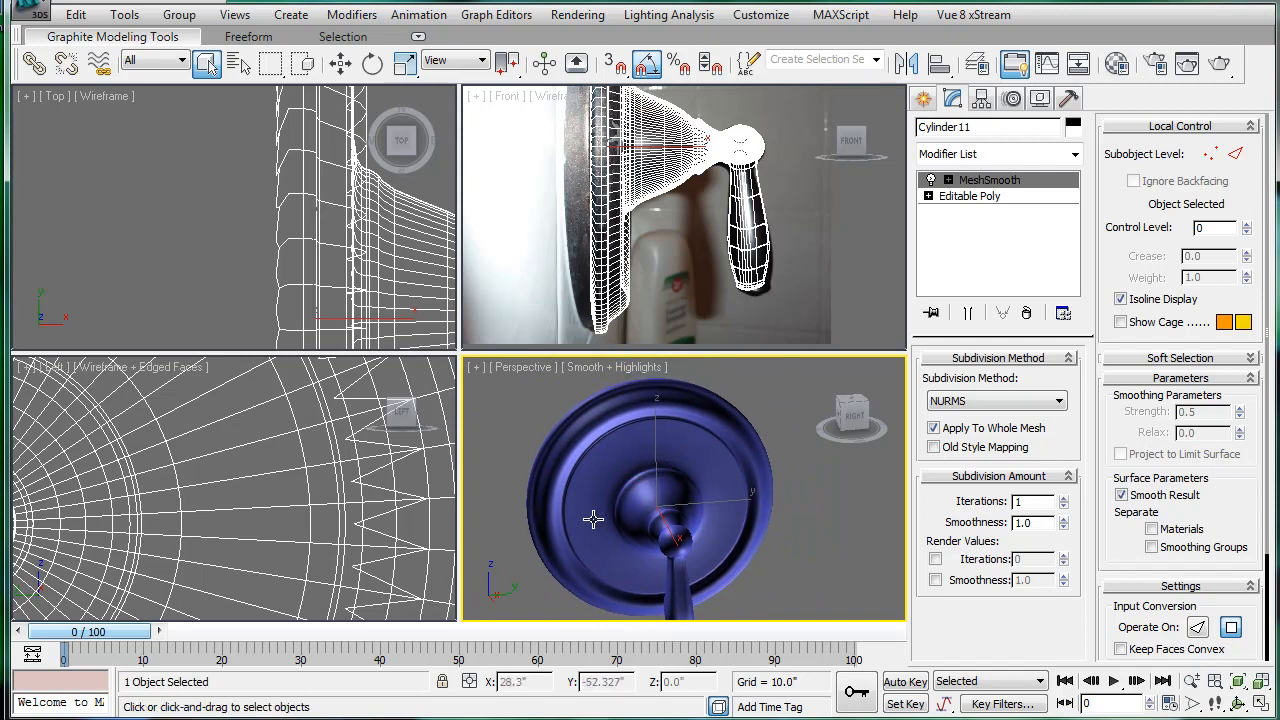
{"action": "mouse_move", "coordinate": [624, 414]}
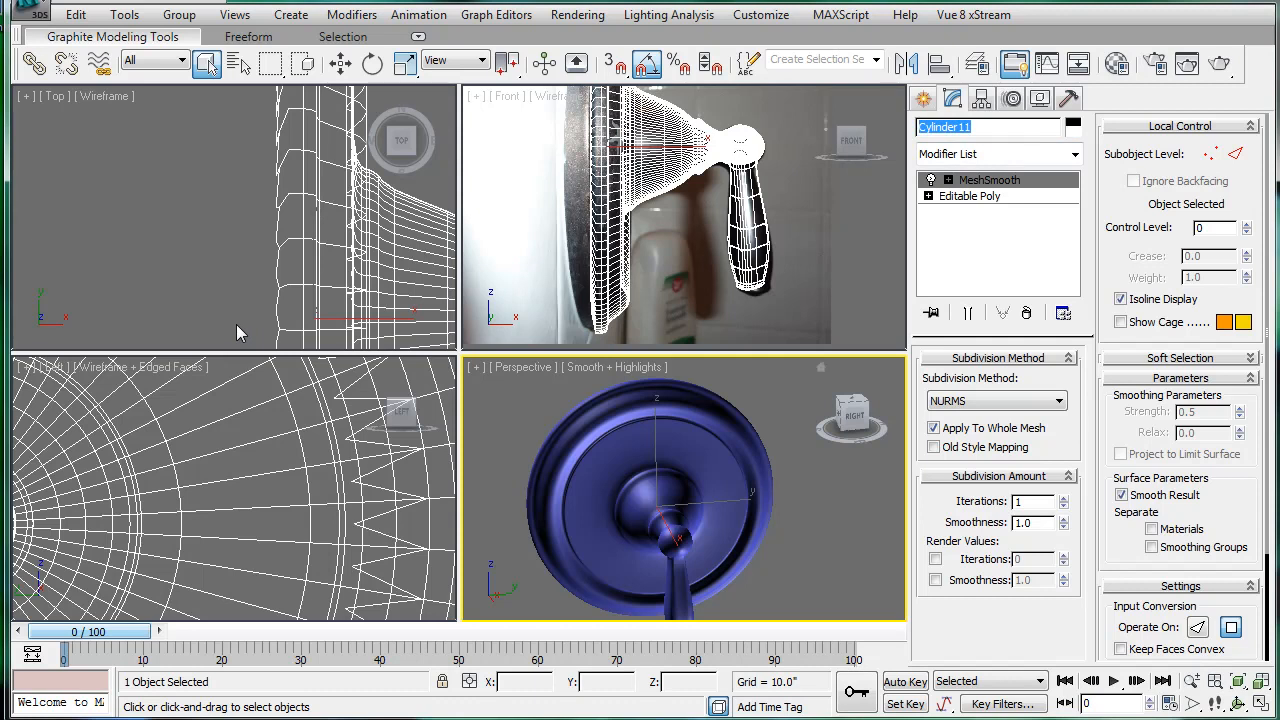
Rename the fixture 'hot cold handle' and rotate it upright into its wall-mounted orientation
{"action": "type", "text": "hot cold"}
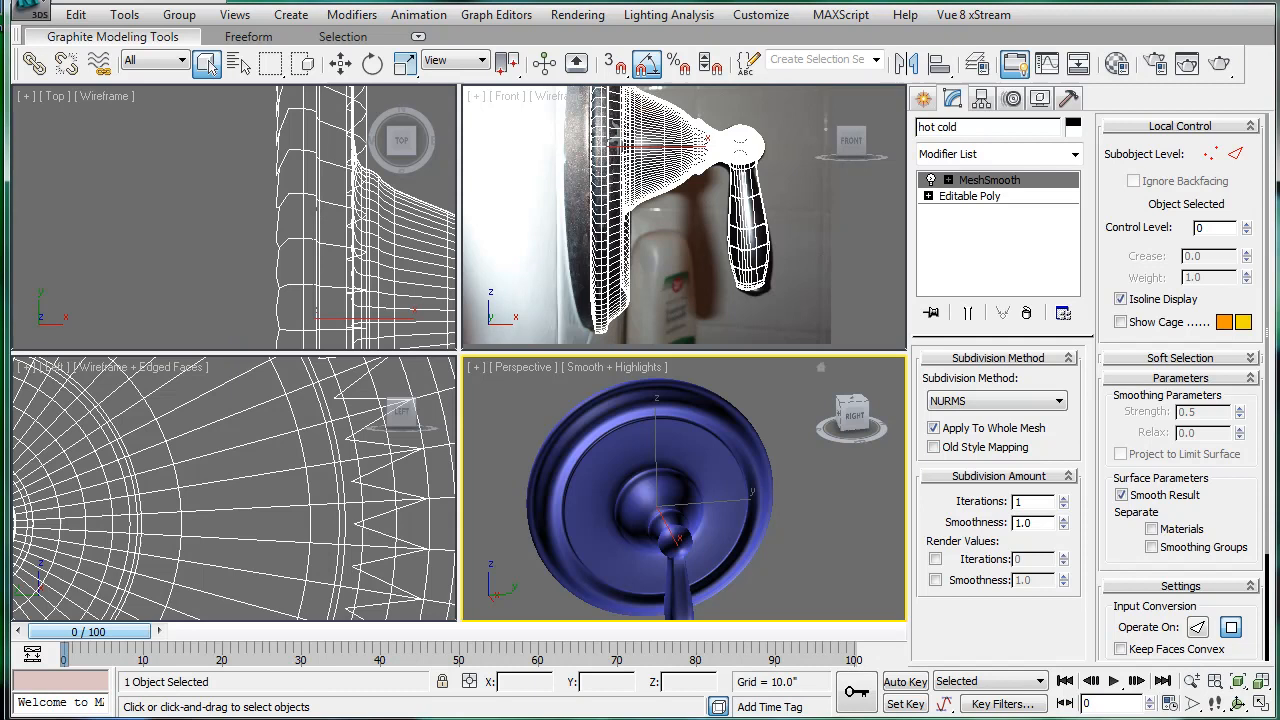
{"action": "left_click", "coordinate": [984, 128]}
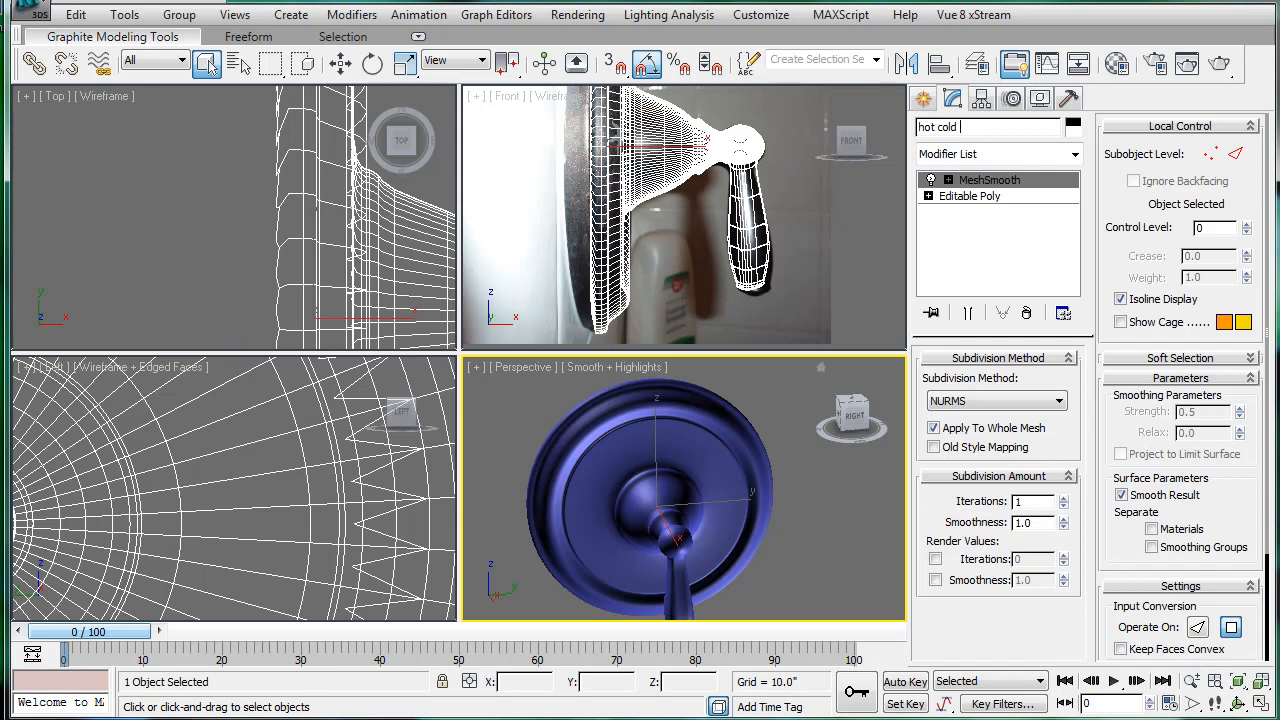
{"action": "type", "text": "handle"}
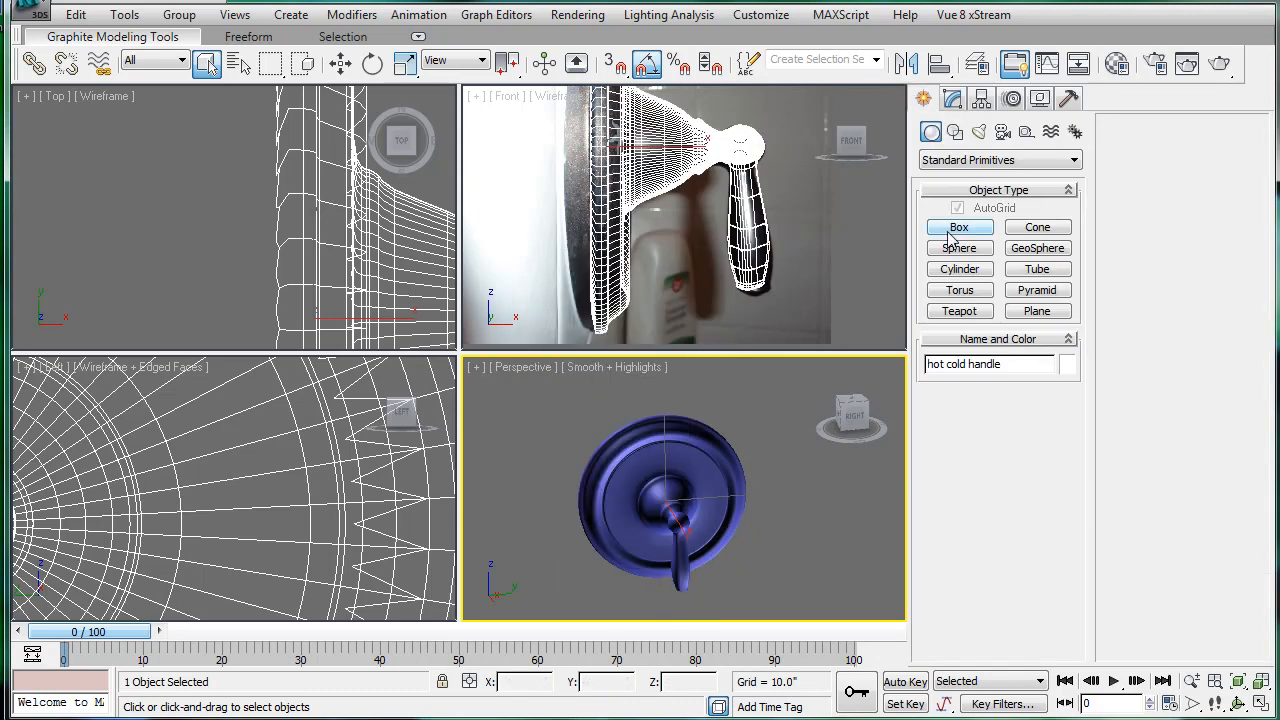
{"action": "left_click", "coordinate": [960, 268]}
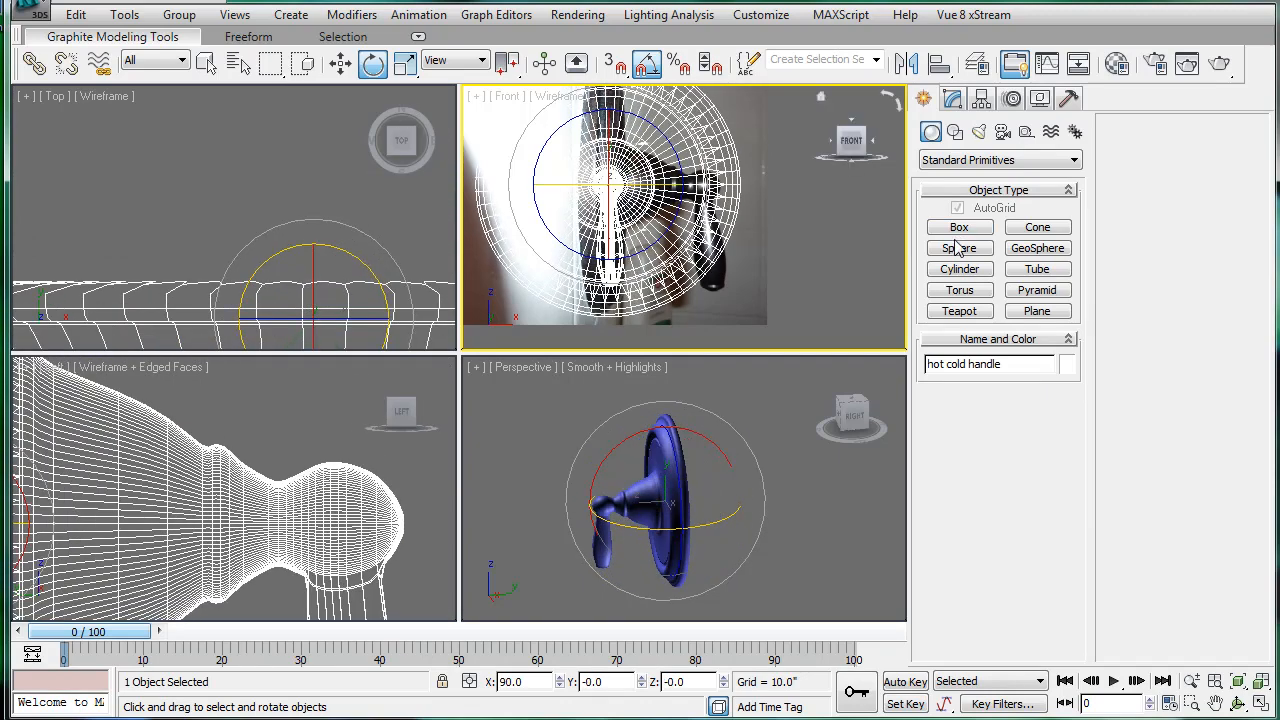
{"action": "left_click", "coordinate": [960, 268]}
{"action": "type", "text": "3.5"}
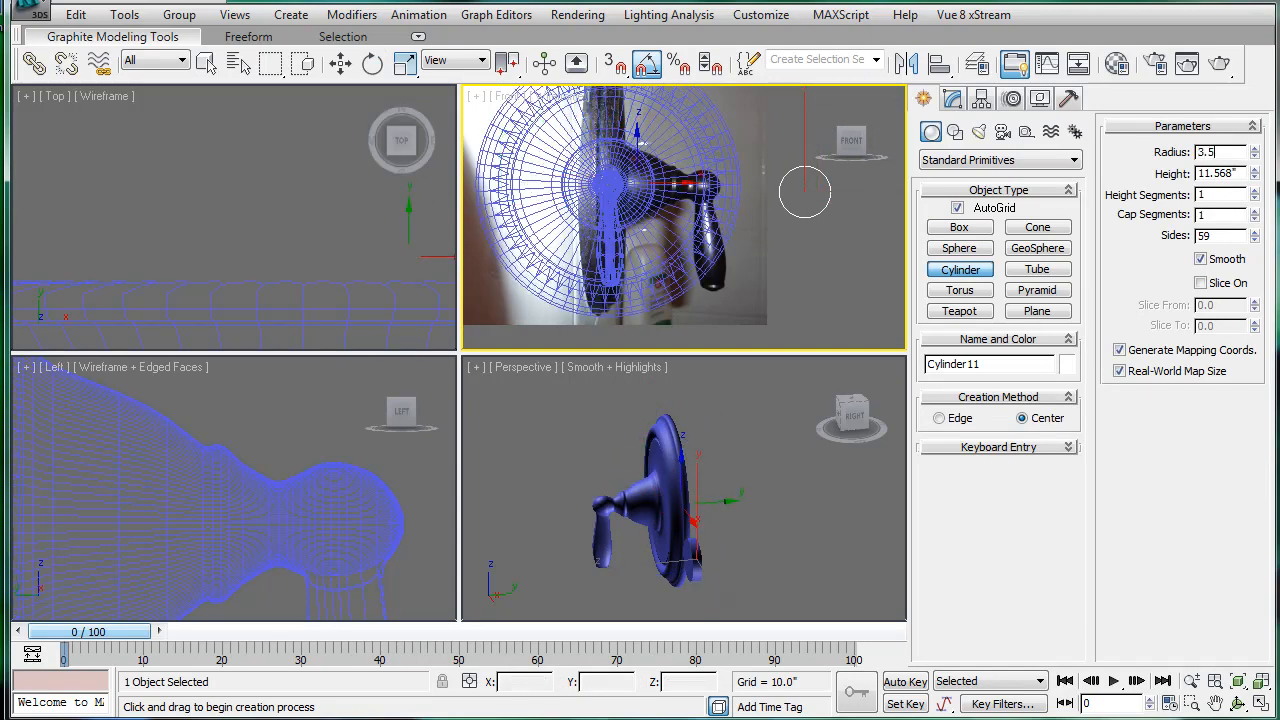
{"action": "left_click", "coordinate": [372, 62]}
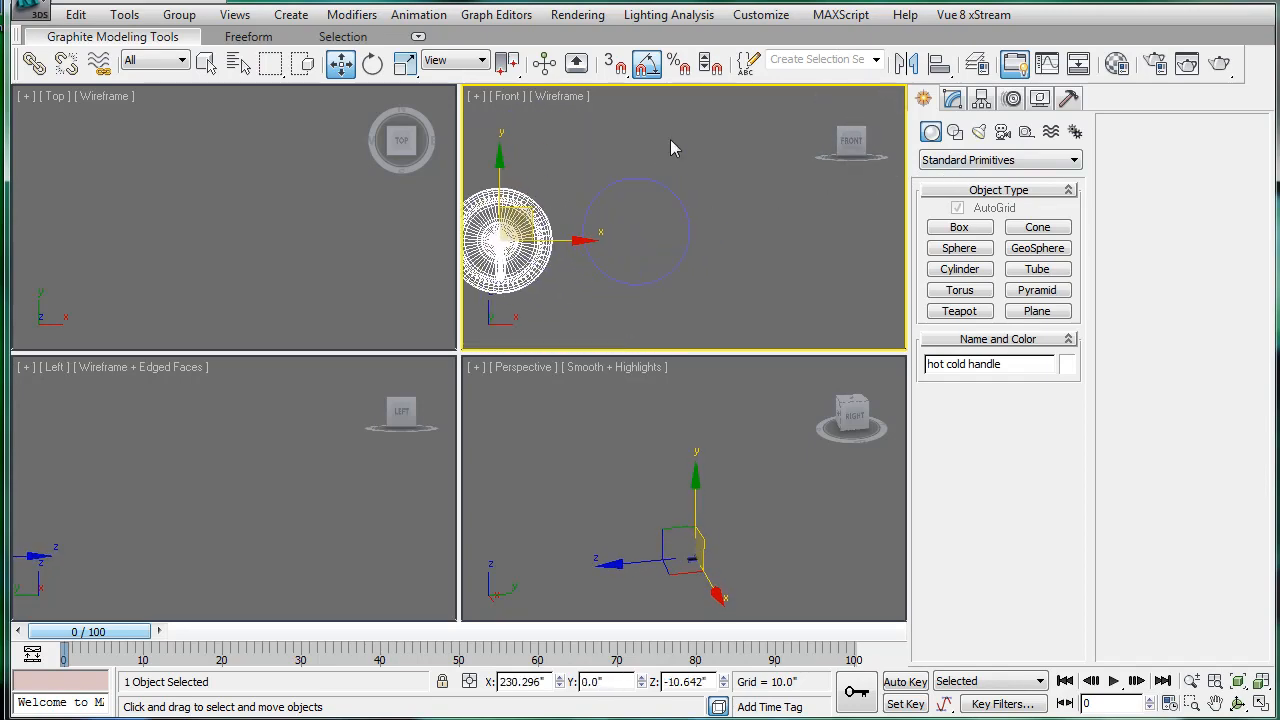
Select the hot cold handle and set its object colour to black
{"action": "left_click", "coordinate": [664, 218]}
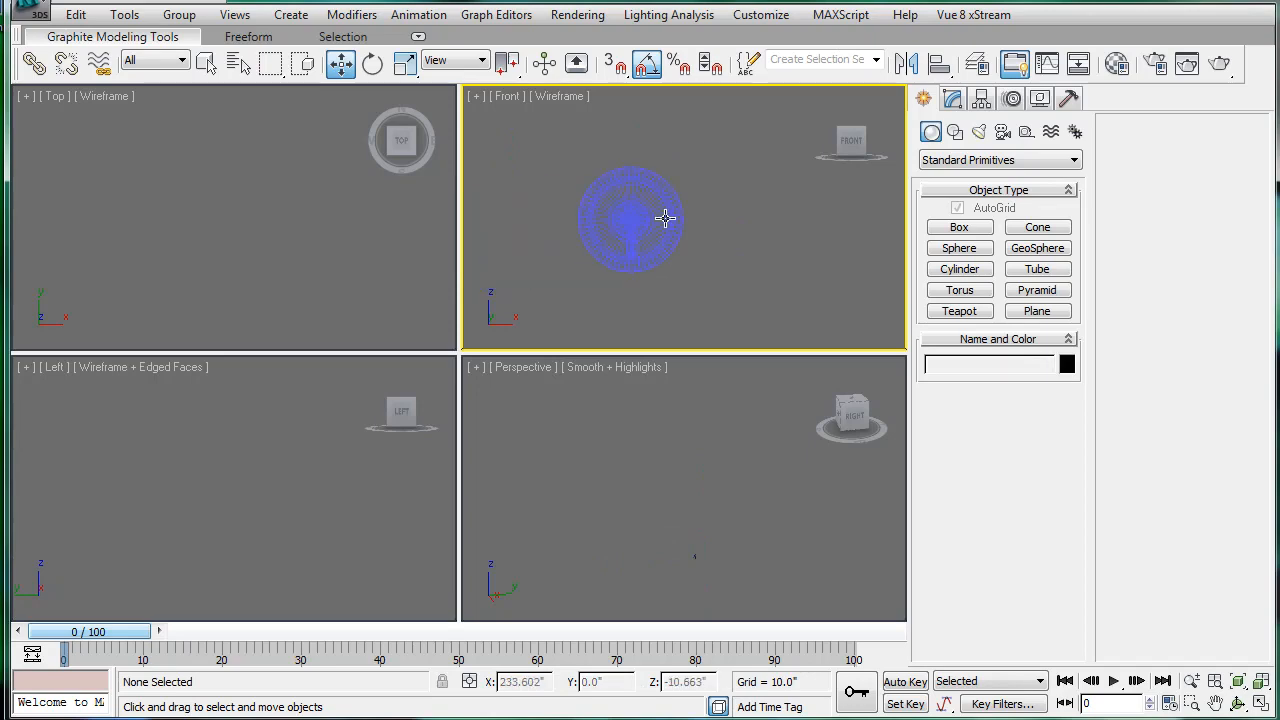
{"action": "left_click", "coordinate": [628, 218]}
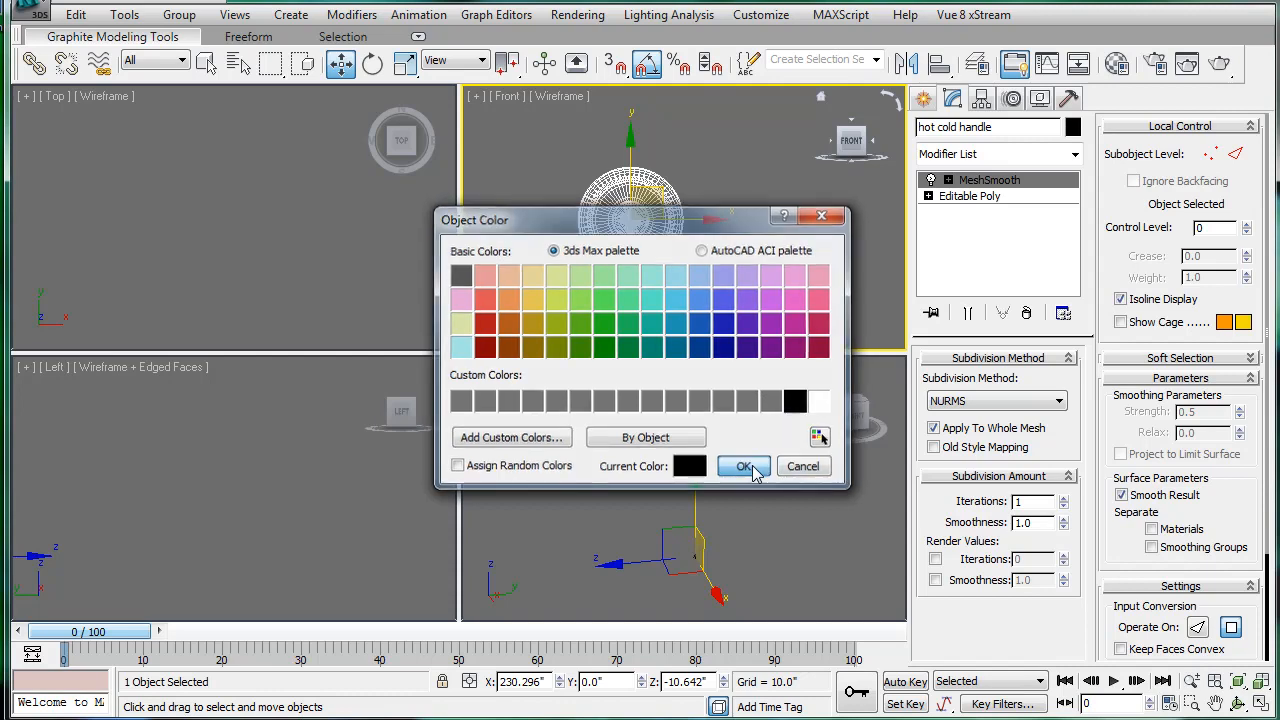
{"action": "left_click", "coordinate": [744, 466]}
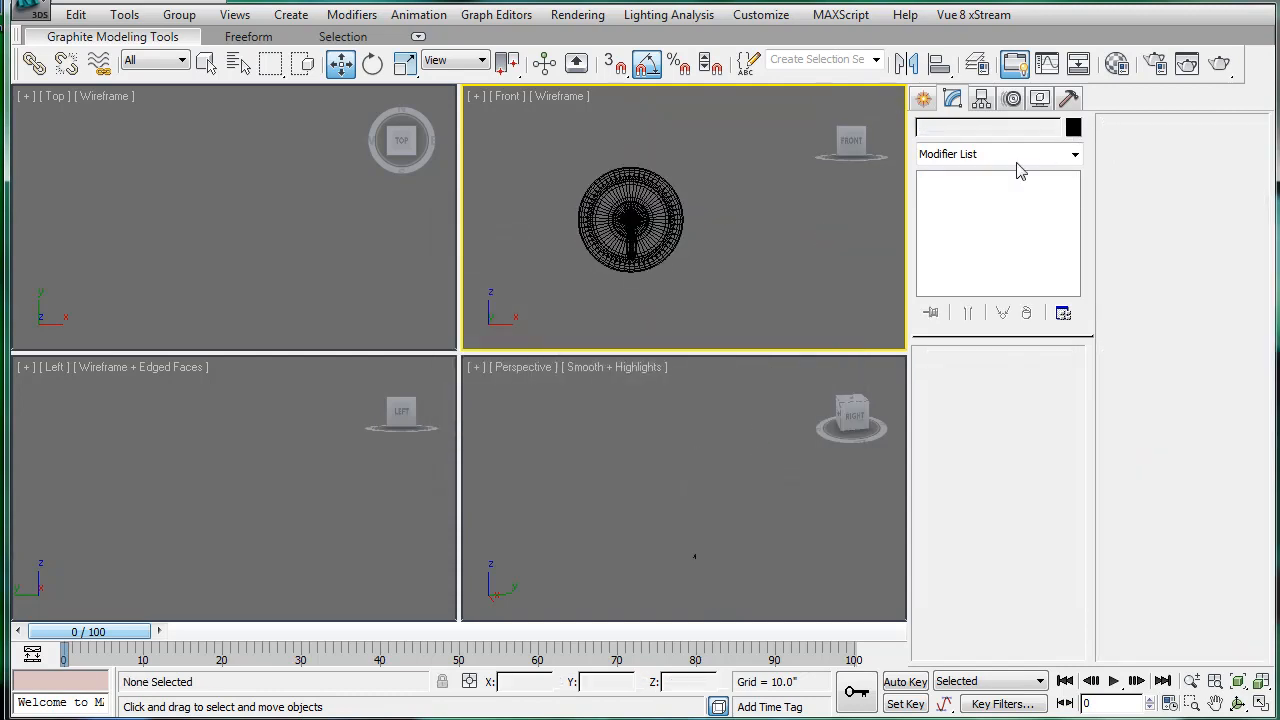
{"action": "left_click", "coordinate": [1072, 128]}
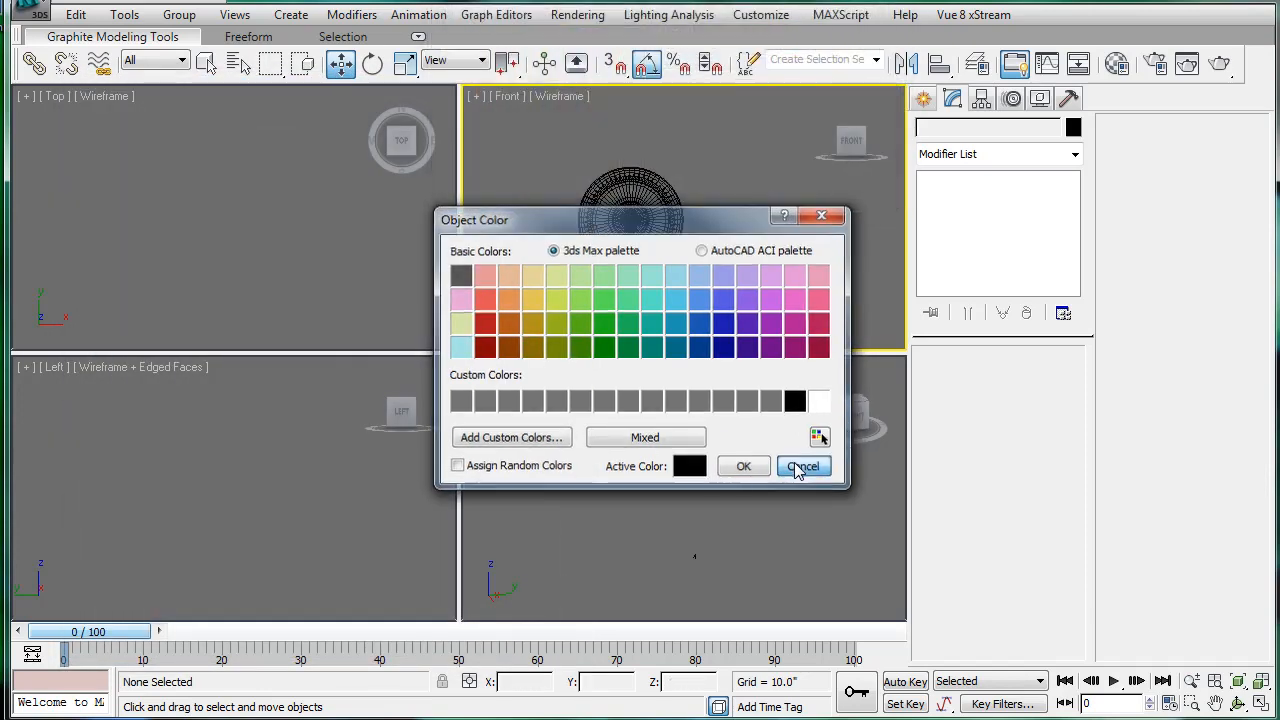
{"action": "left_click", "coordinate": [804, 466]}
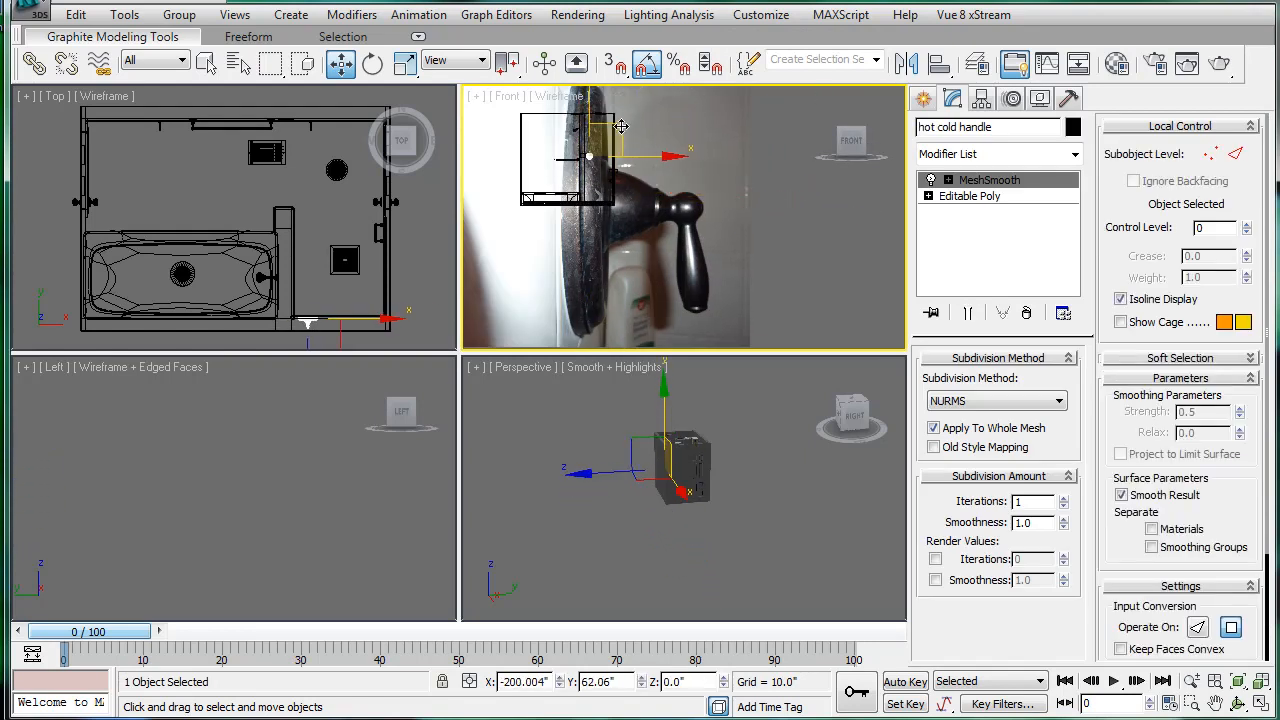
Move the handle onto the shower wall above the bathtub
{"action": "left_click", "coordinate": [544, 96]}
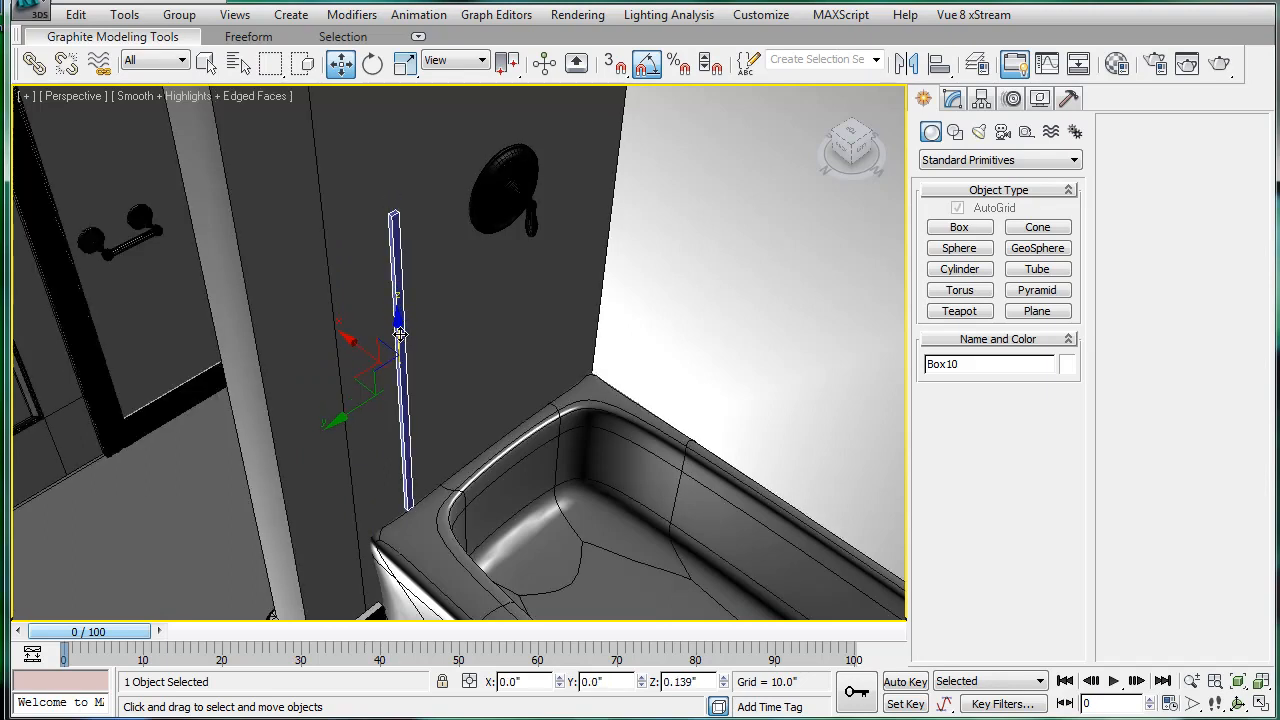
{"action": "left_click_drag", "start_coordinate": [396, 330], "coordinate": [350, 398]}
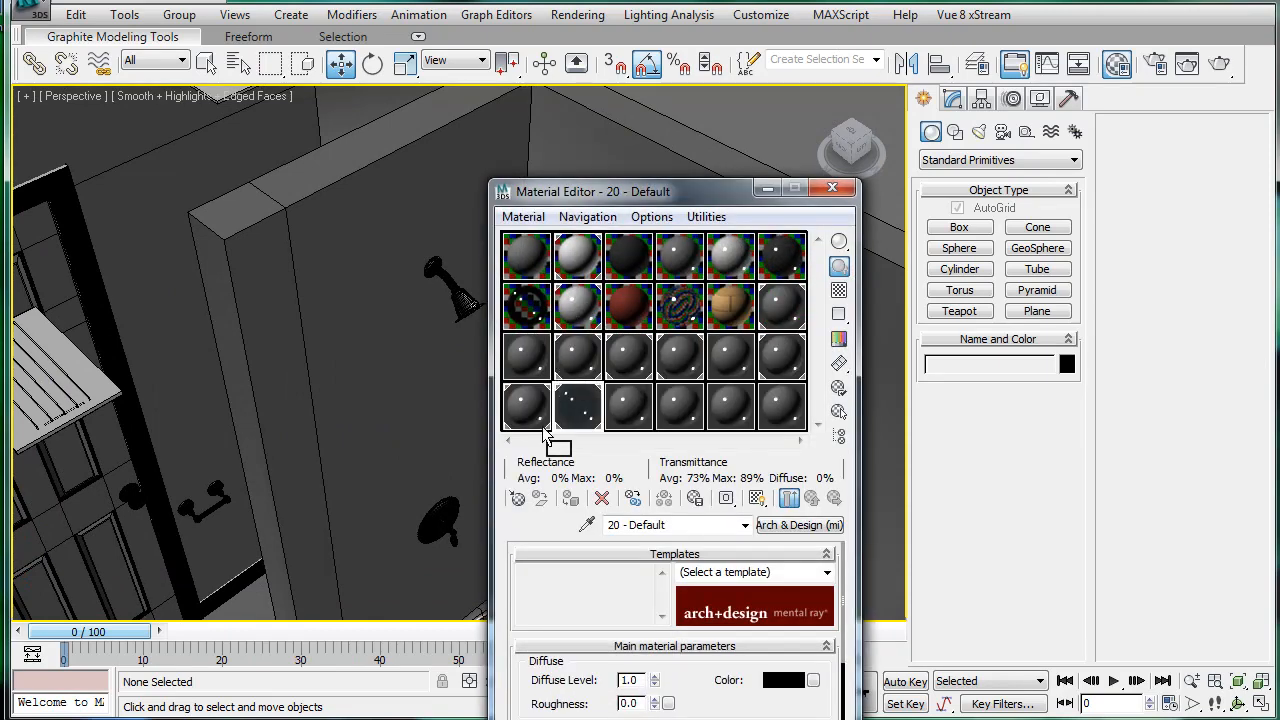
{"action": "left_click", "coordinate": [832, 188]}
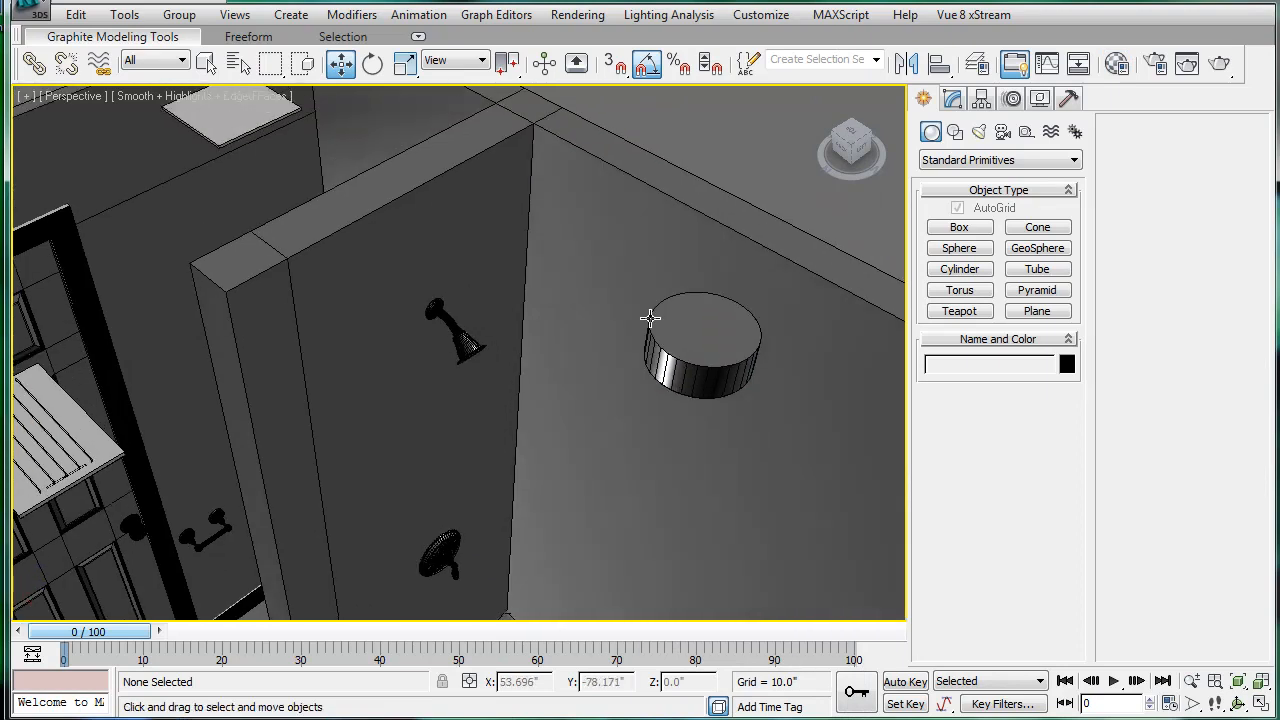
{"action": "mouse_move", "coordinate": [584, 350]}
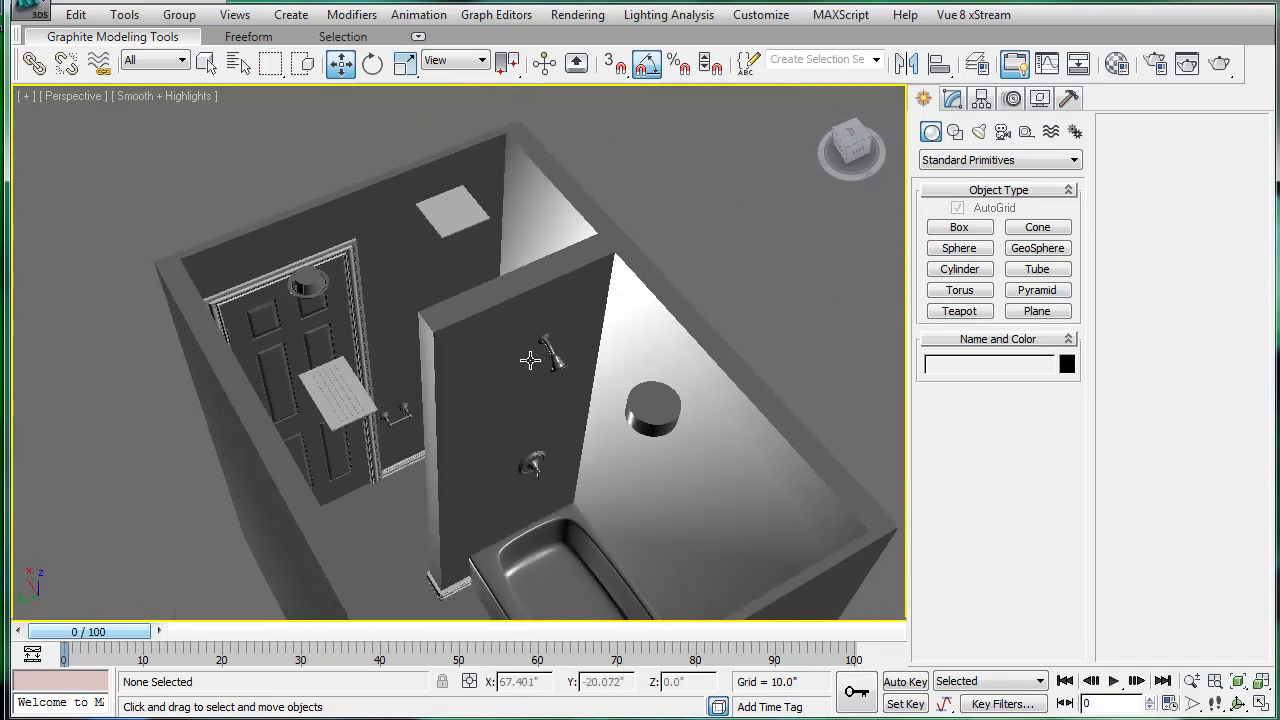
{"action": "mouse_move", "coordinate": [536, 364]}
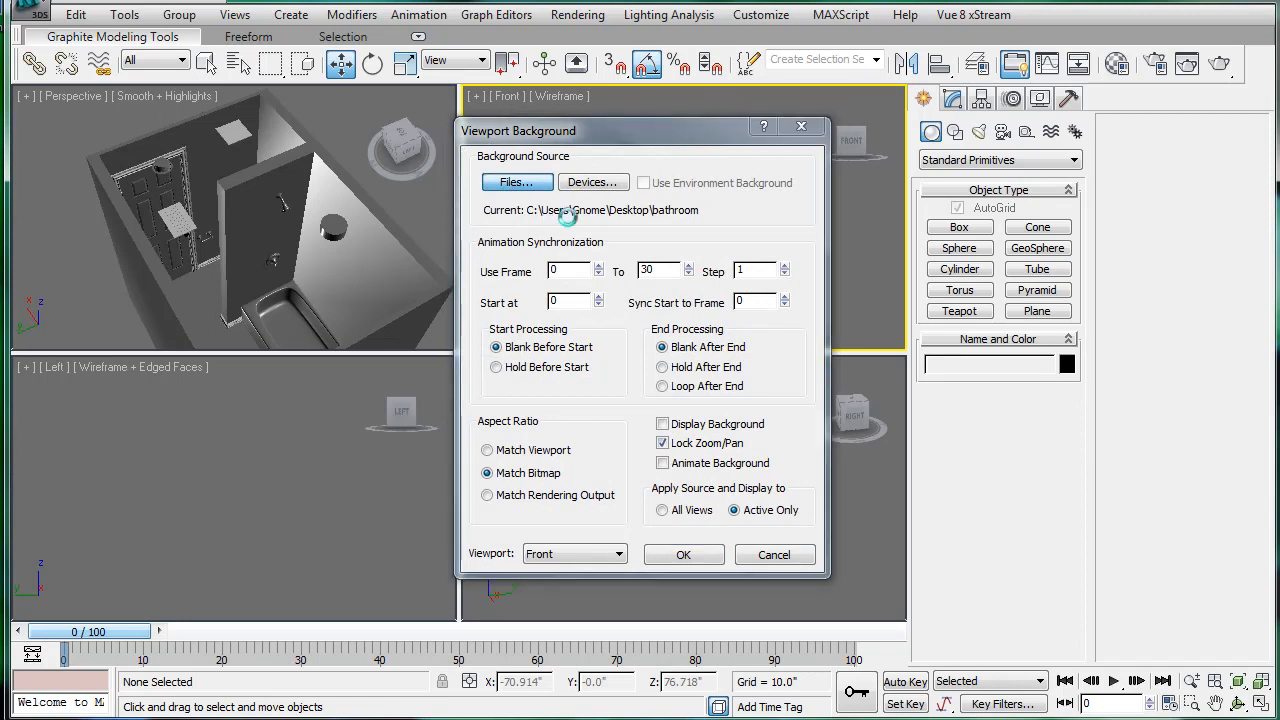
Browse to and load photo P1000202 as the viewport background
{"action": "left_click", "coordinate": [516, 182]}
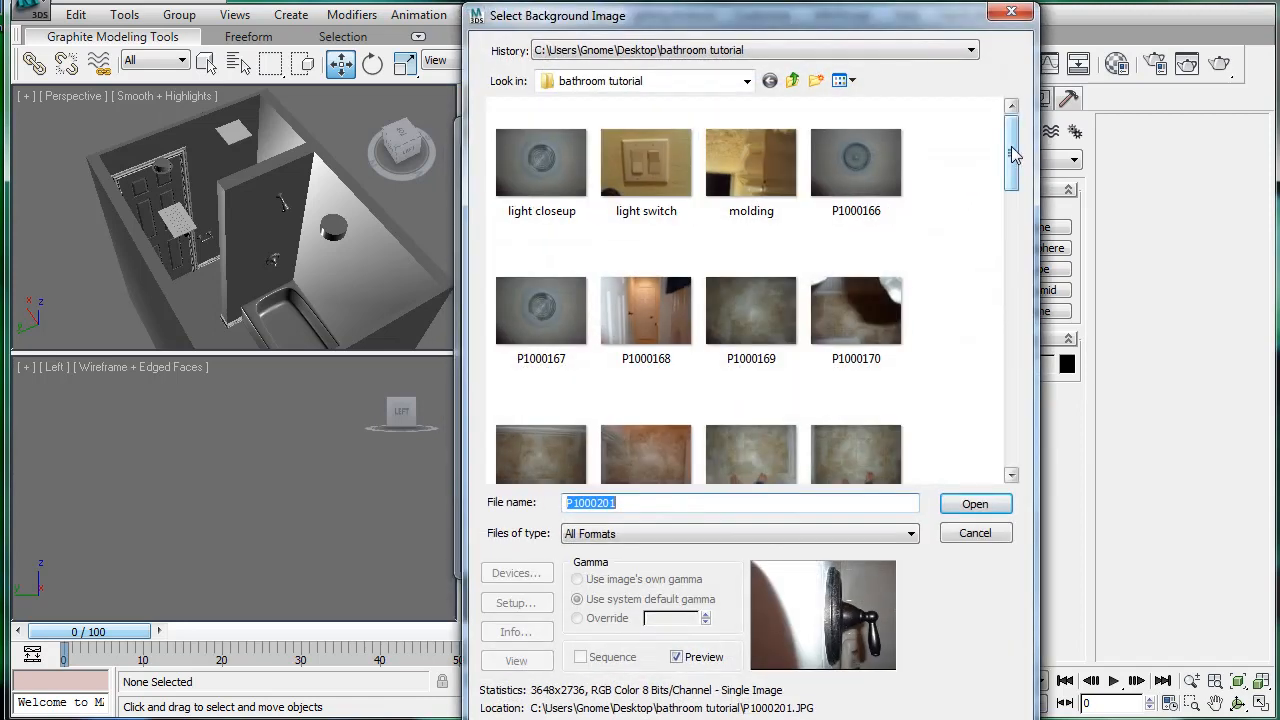
{"action": "left_click_drag", "start_coordinate": [1012, 156], "coordinate": [1012, 400]}
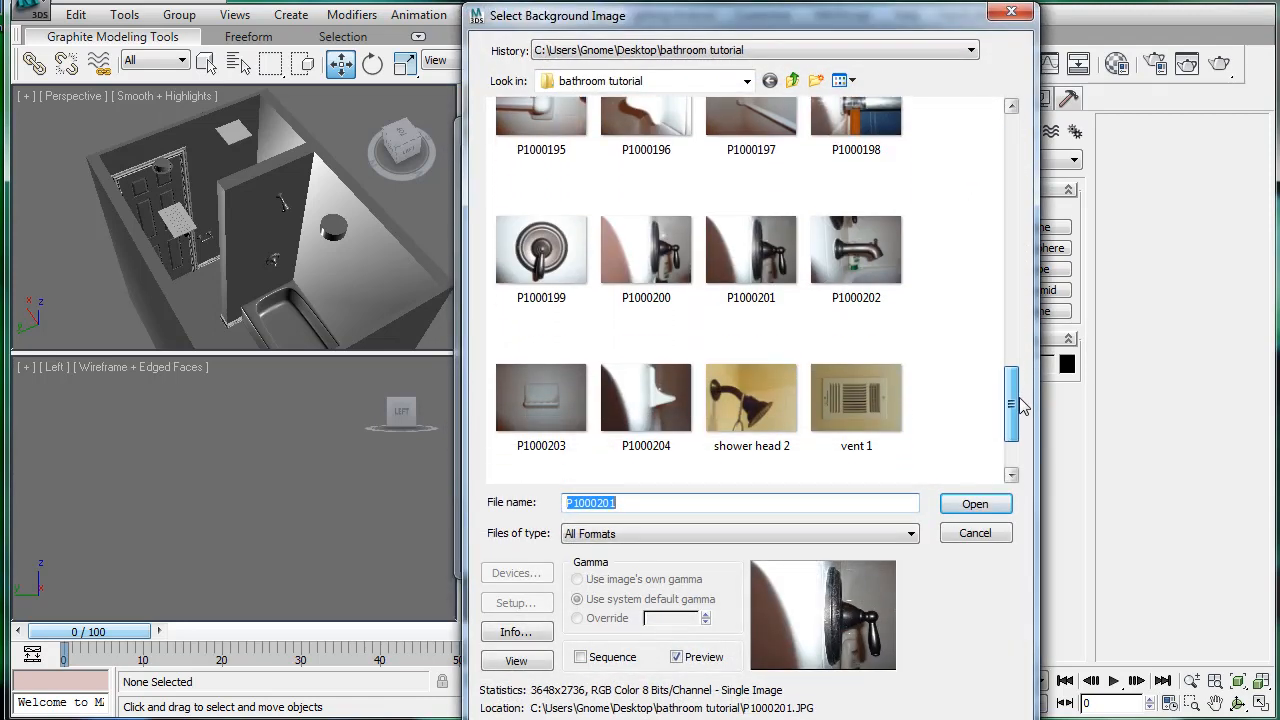
{"action": "left_click", "coordinate": [856, 250]}
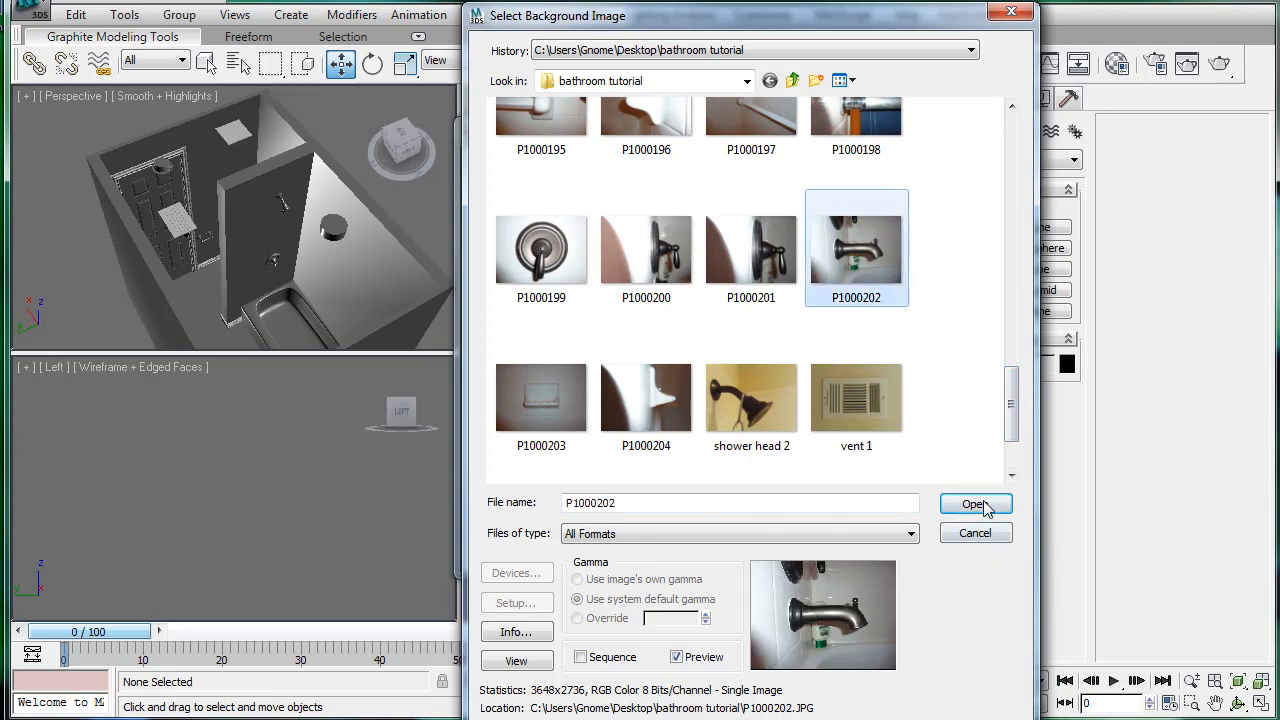
{"action": "left_click", "coordinate": [976, 504]}
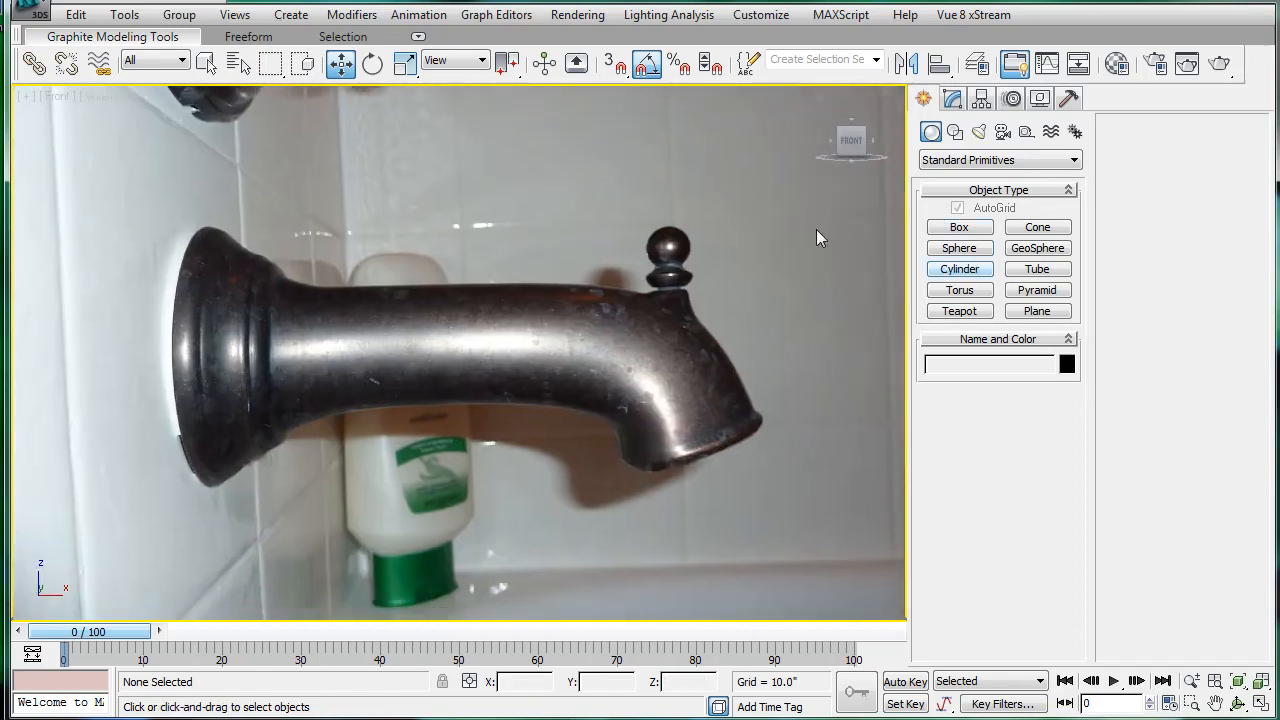
Draw a cylinder over the spout's wall flange in the photo and convert it to Editable Poly
{"action": "left_click", "coordinate": [960, 268]}
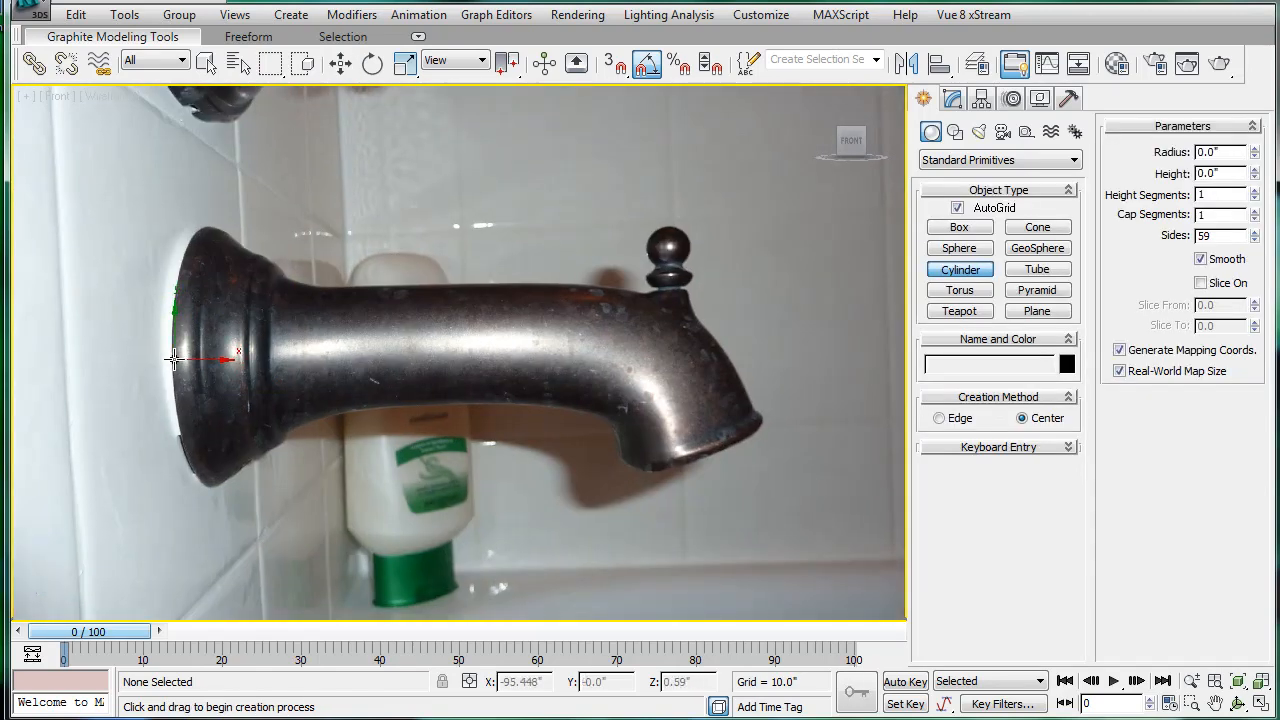
{"action": "left_click_drag", "start_coordinate": [176, 352], "coordinate": [216, 478]}
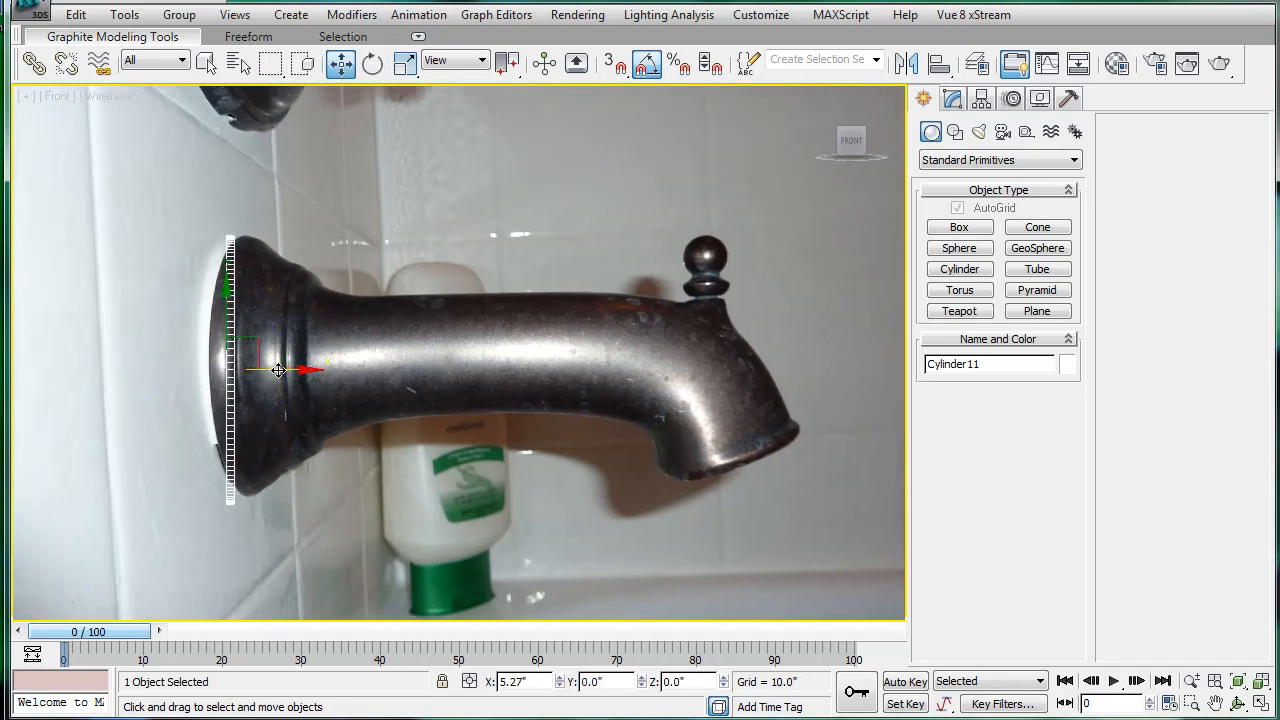
{"action": "left_click", "coordinate": [952, 100]}
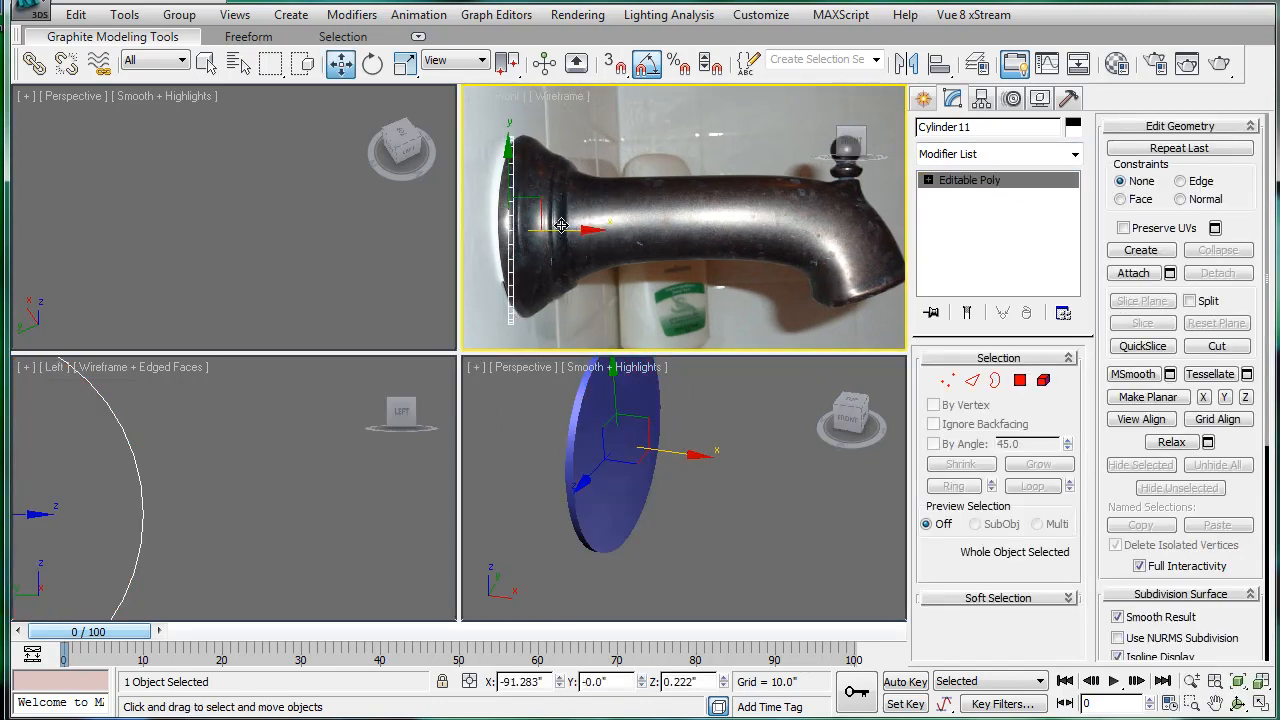
Bevel the end cap twice to taper the neck, then extrude the long spout body along the photo
{"action": "left_click_drag", "start_coordinate": [560, 228], "coordinate": [596, 228]}
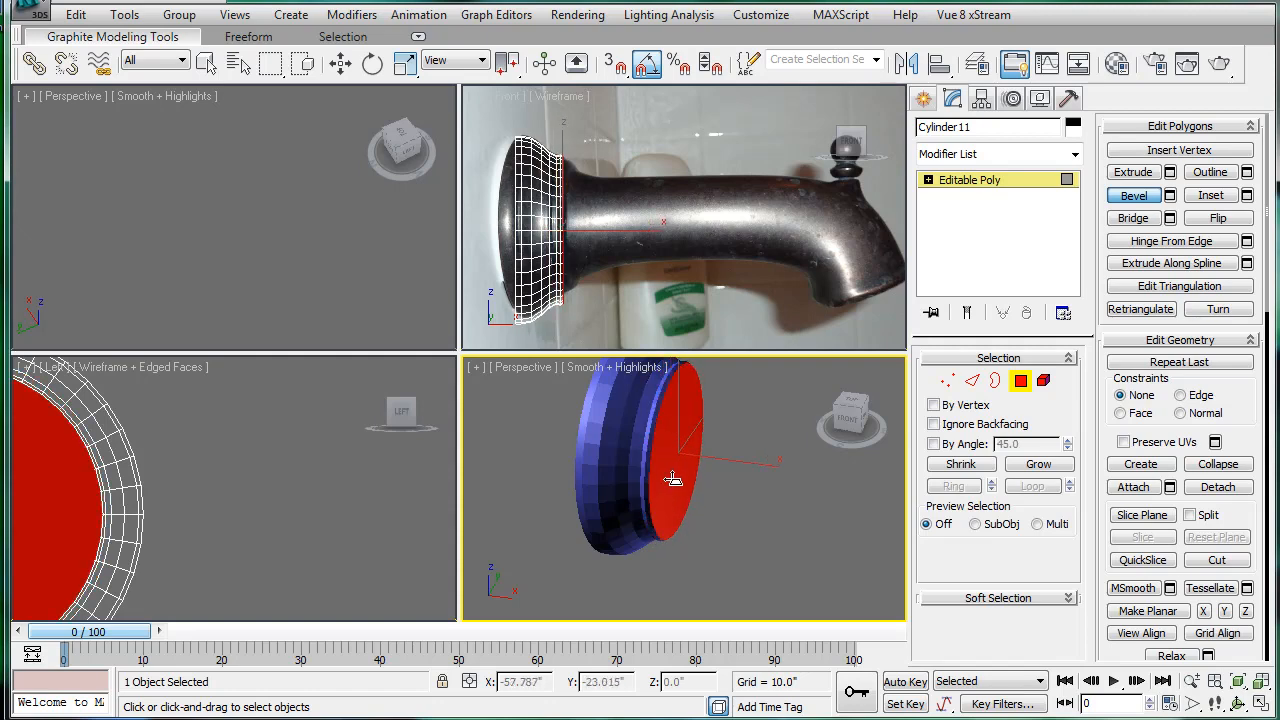
{"action": "left_click", "coordinate": [684, 480]}
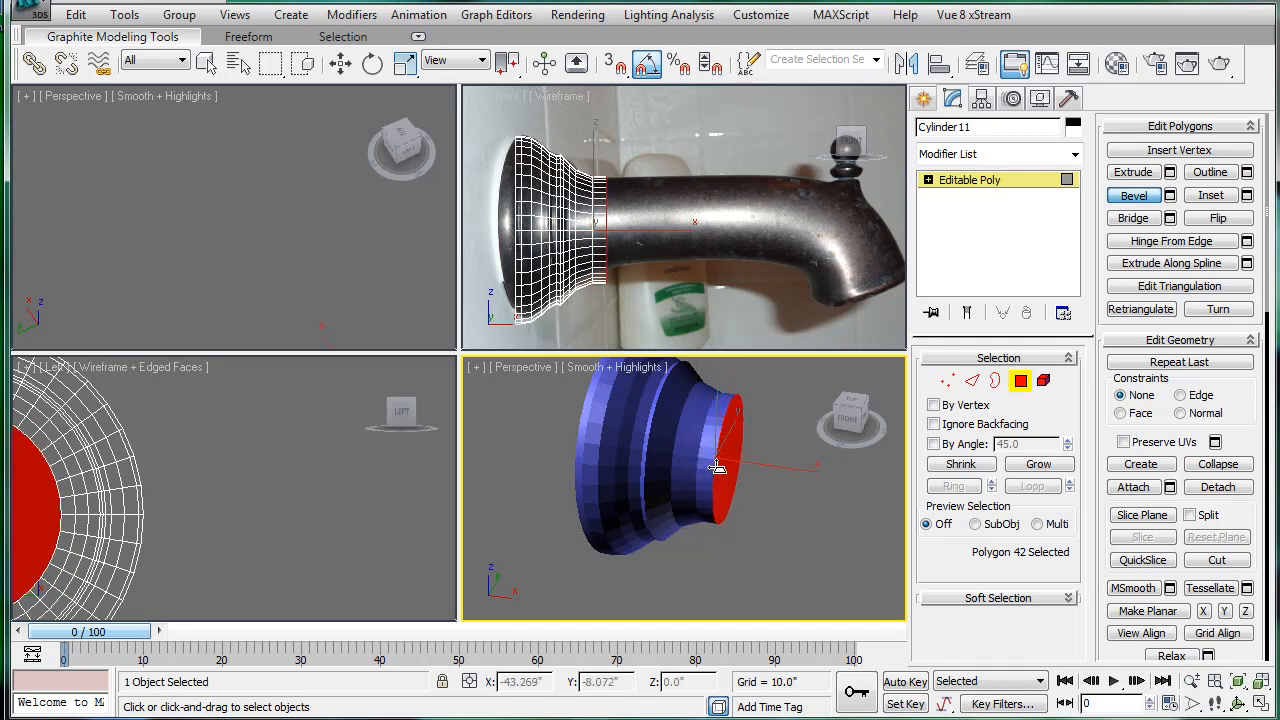
{"action": "left_click", "coordinate": [696, 520]}
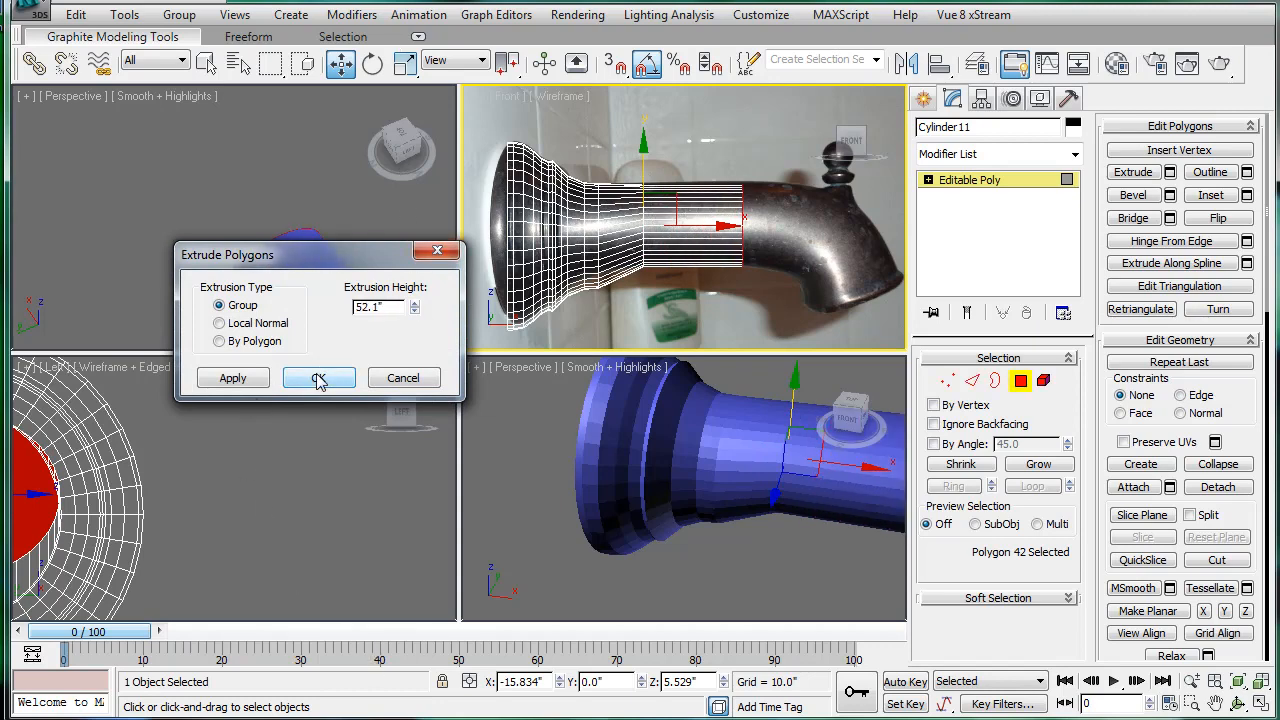
{"action": "left_click", "coordinate": [318, 378]}
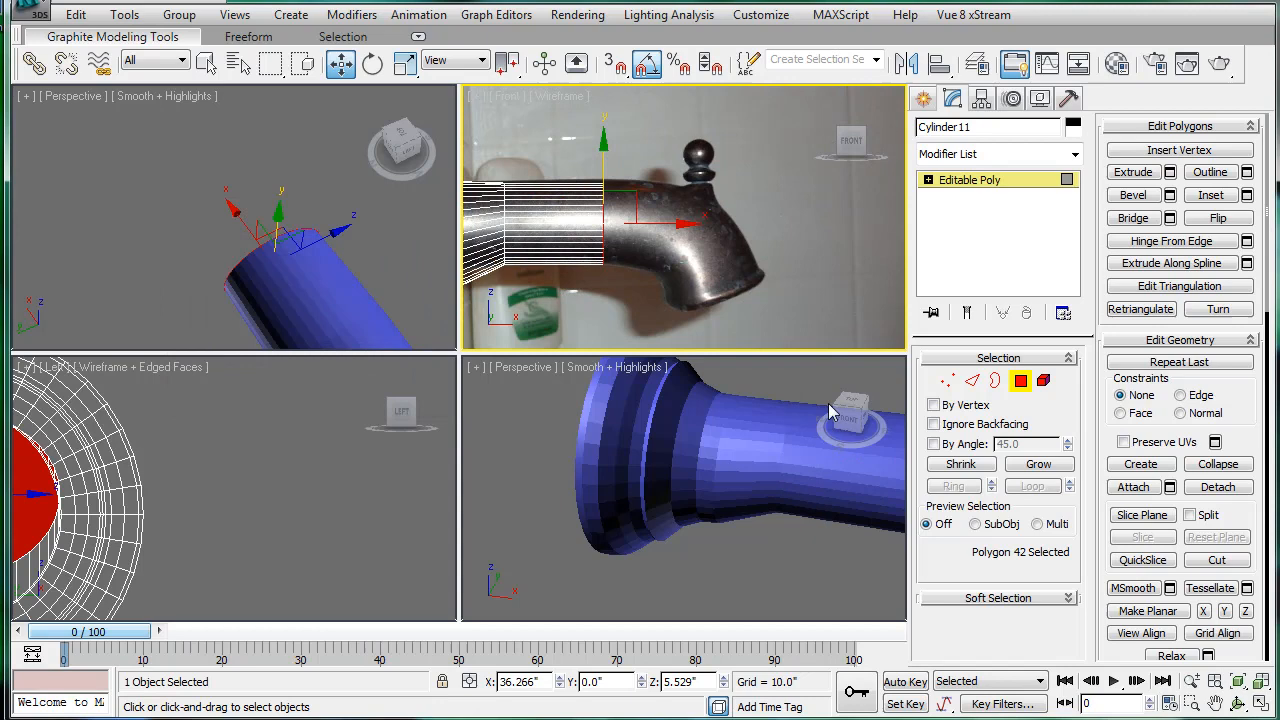
{"action": "mouse_move", "coordinate": [1172, 196]}
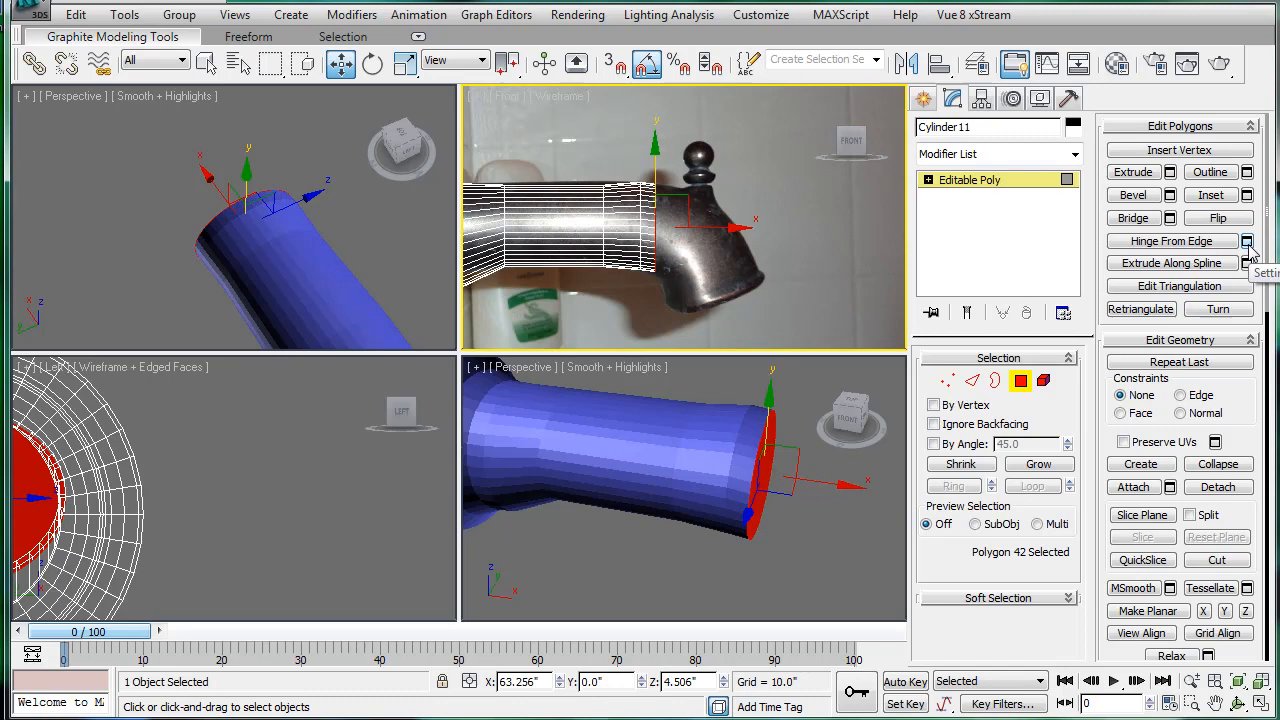
Hinge the spout end from its edge by 68 degrees in 4 segments
{"action": "left_click", "coordinate": [1248, 240]}
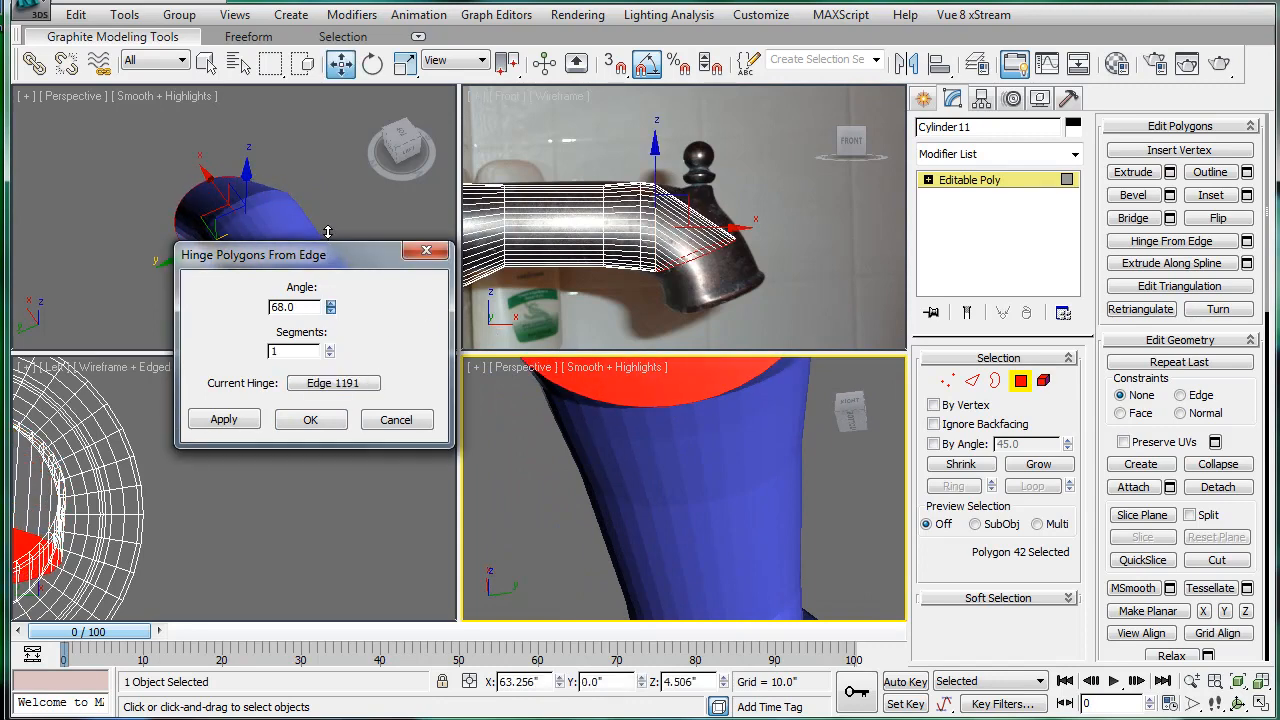
{"action": "left_click", "coordinate": [330, 348]}
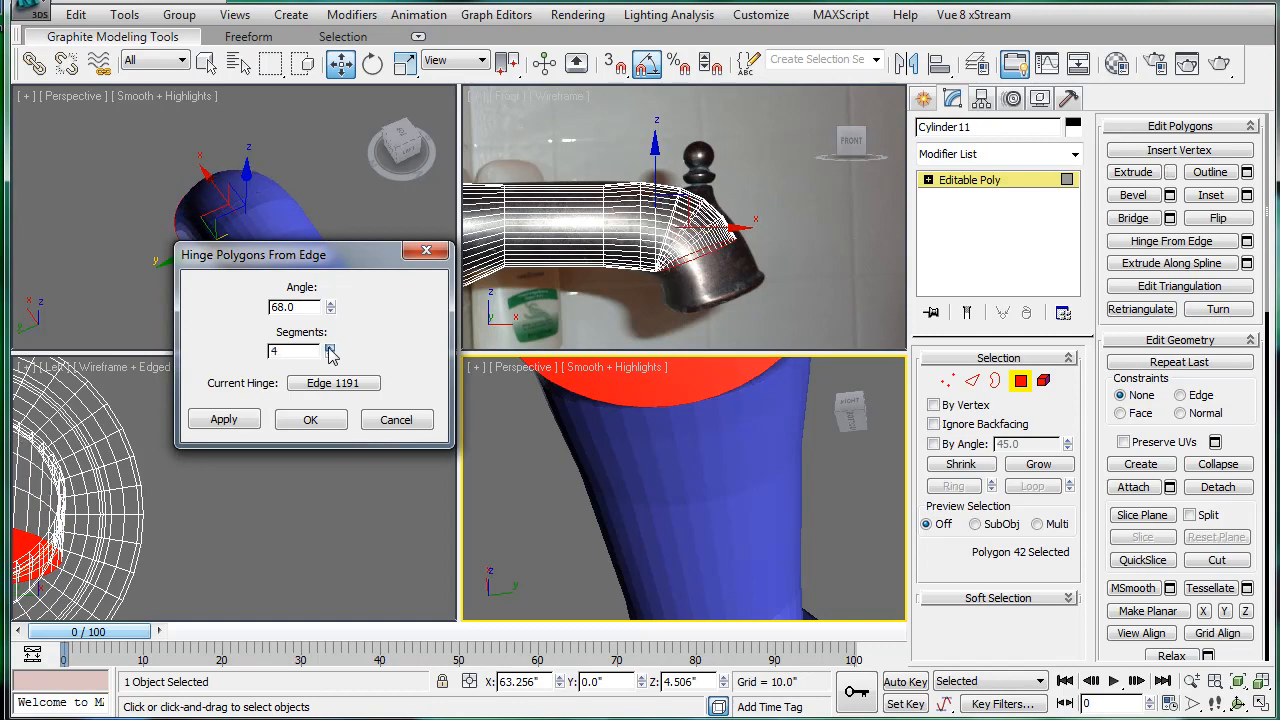
{"action": "left_click", "coordinate": [332, 348]}
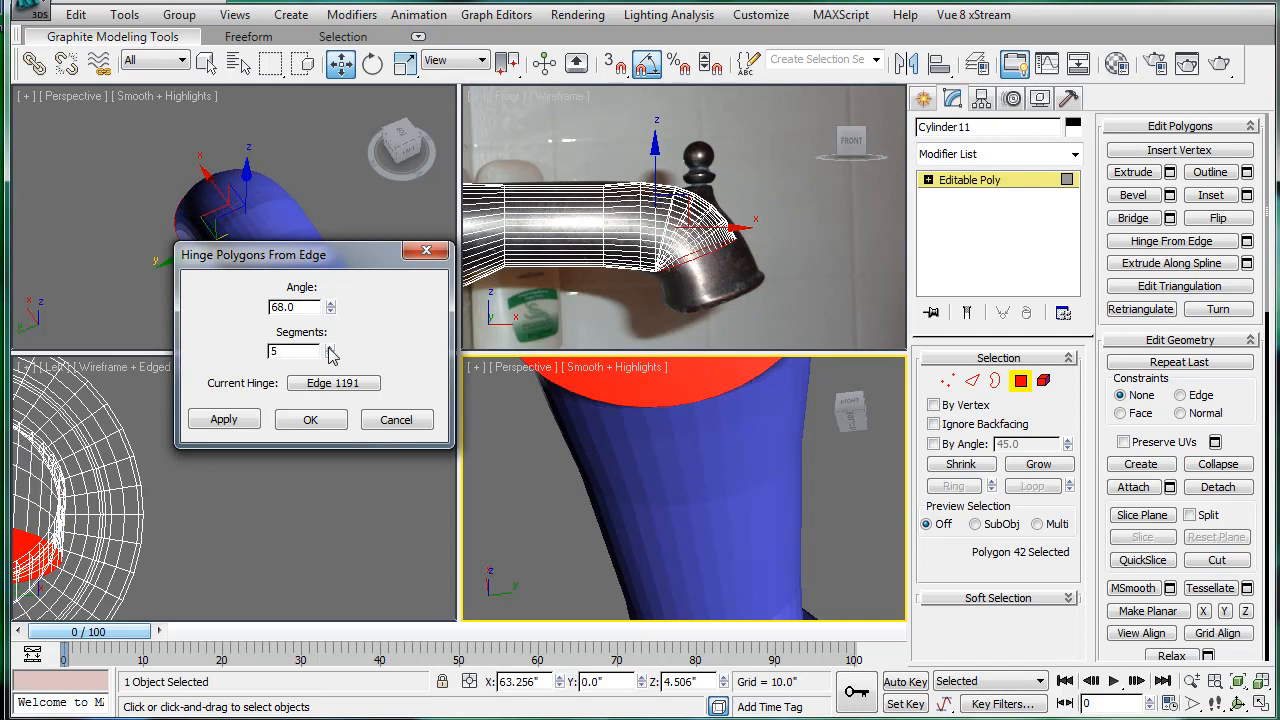
{"action": "left_click", "coordinate": [330, 356]}
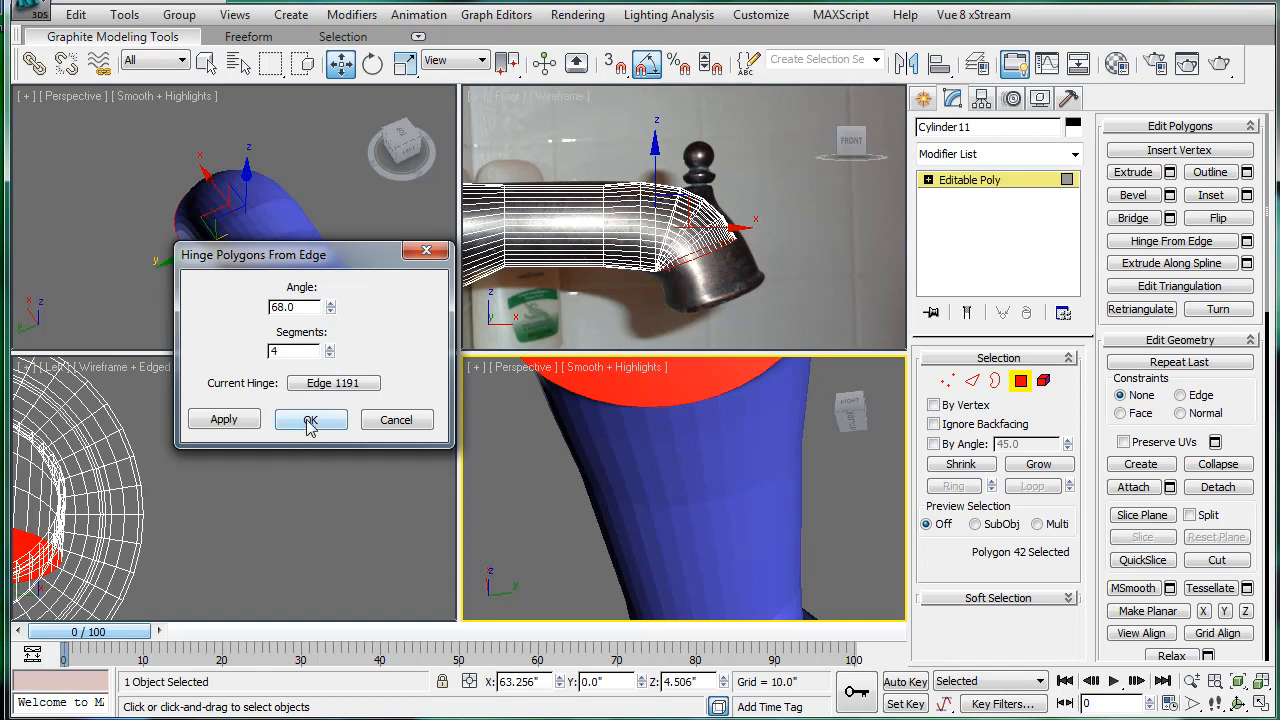
{"action": "left_click", "coordinate": [310, 420]}
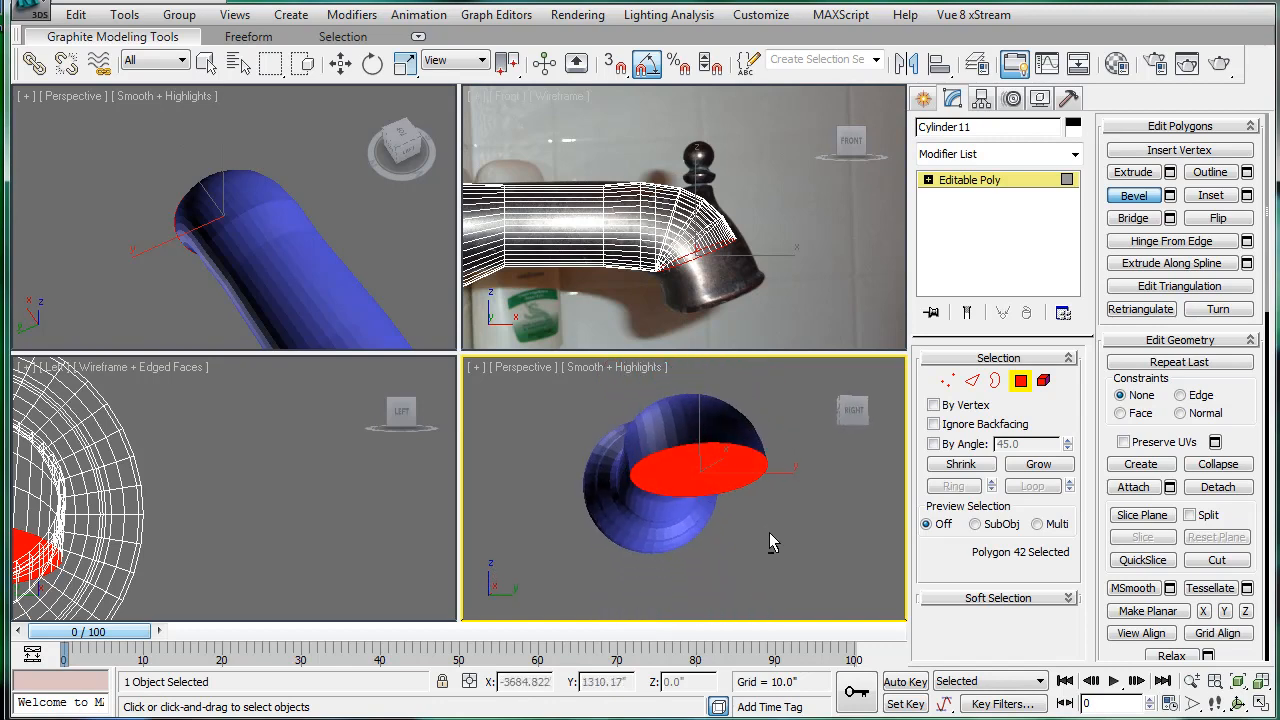
Orbit to the bend's open end and shape the downward tip of the spout
{"action": "left_click_drag", "start_coordinate": [770, 542], "coordinate": [722, 440]}
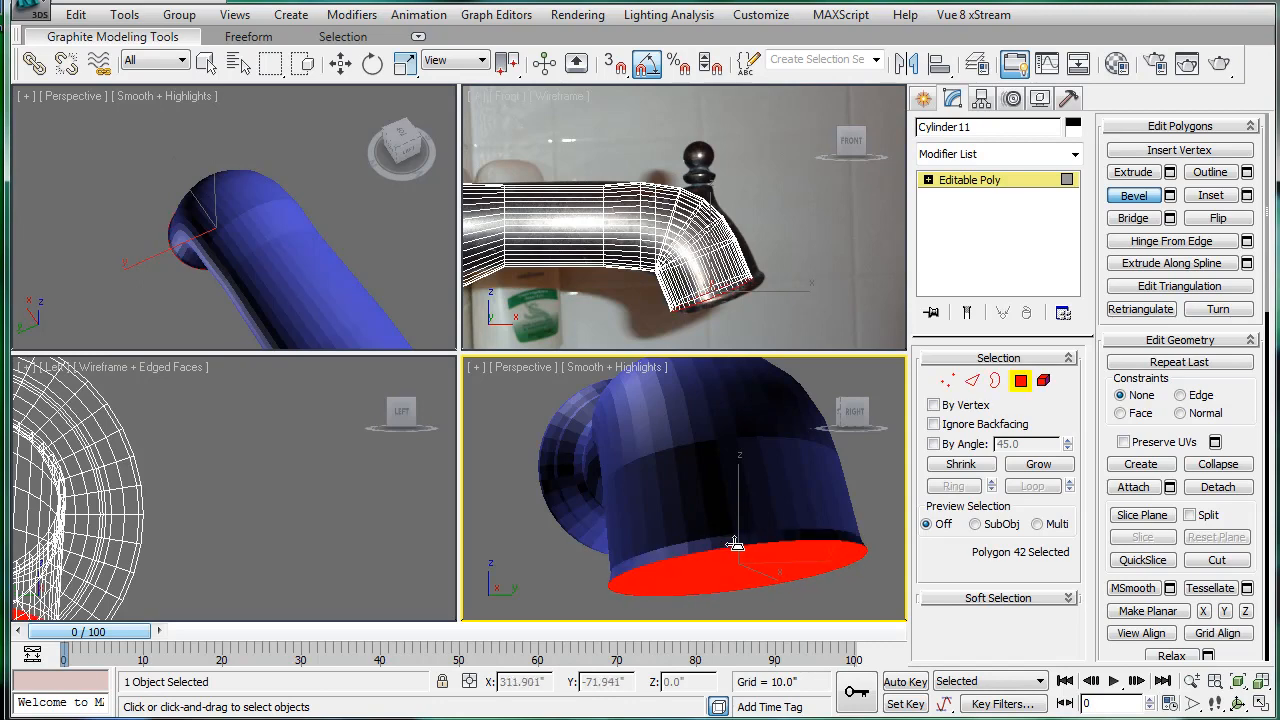
{"action": "left_click_drag", "start_coordinate": [736, 544], "coordinate": [736, 560]}
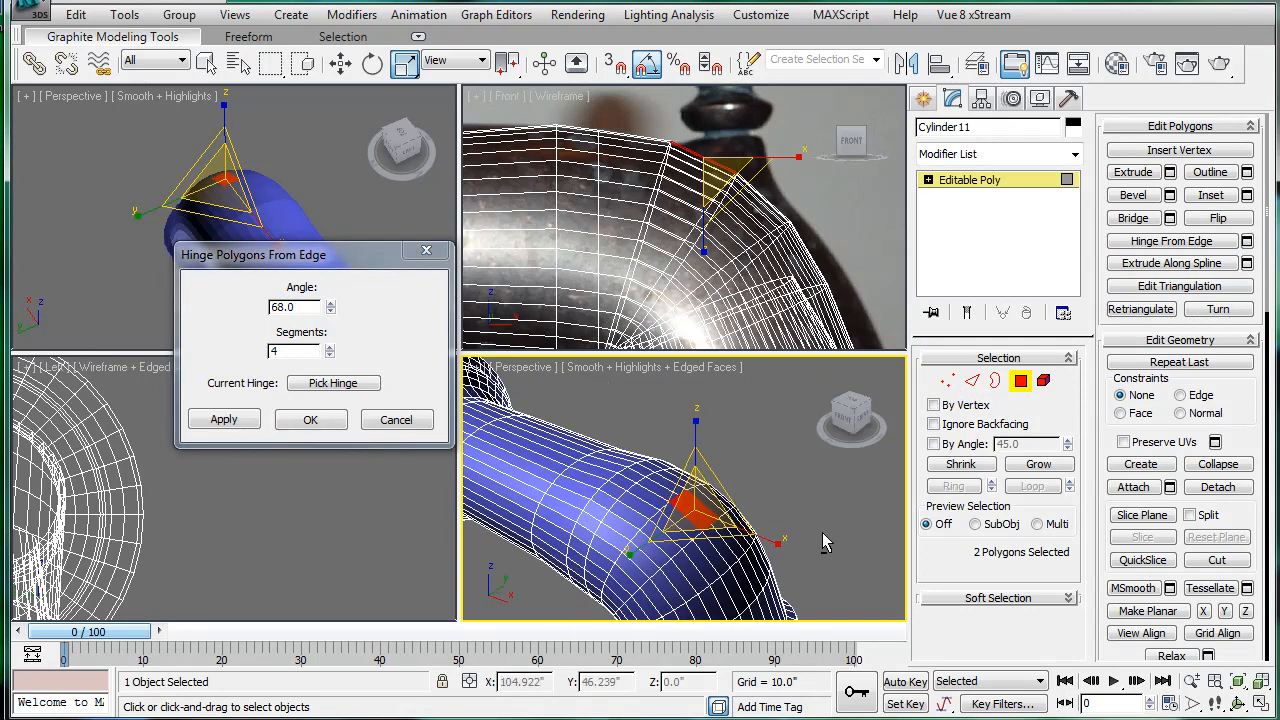
Hinge the two top polygons 30.5° with 1 segment to raise the finial bump
{"action": "left_click", "coordinate": [332, 384]}
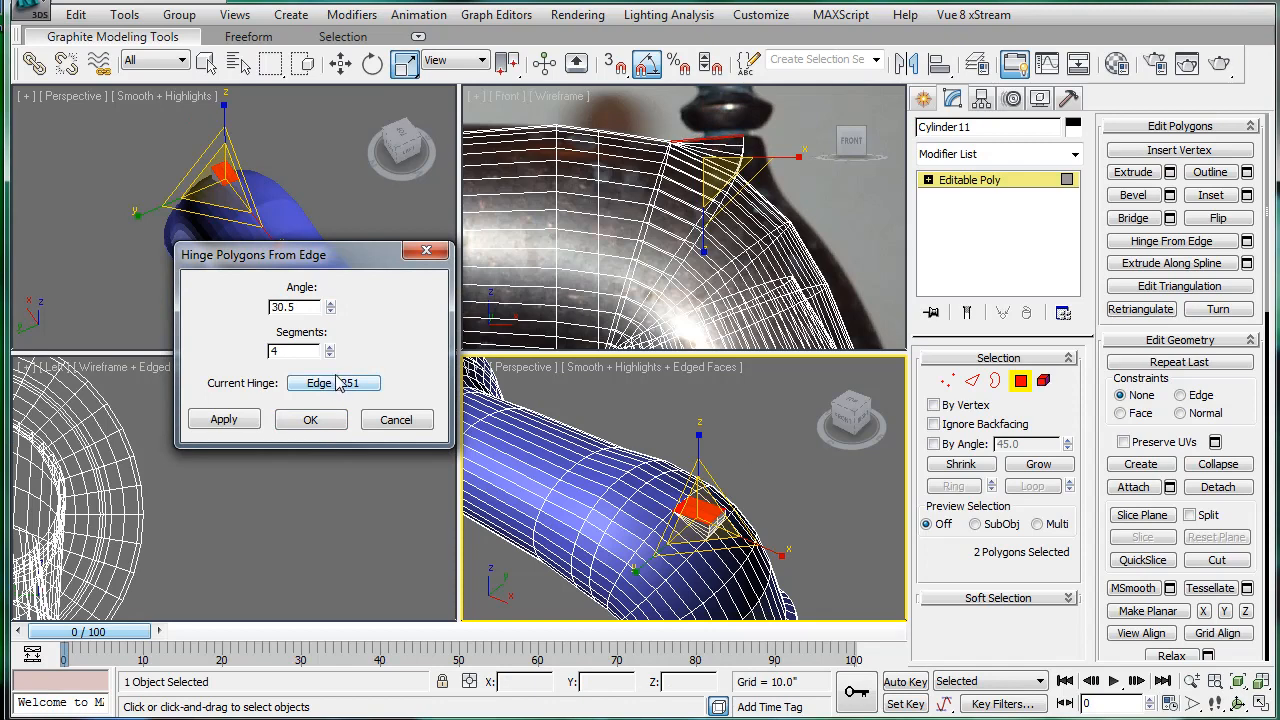
{"action": "left_click", "coordinate": [332, 356]}
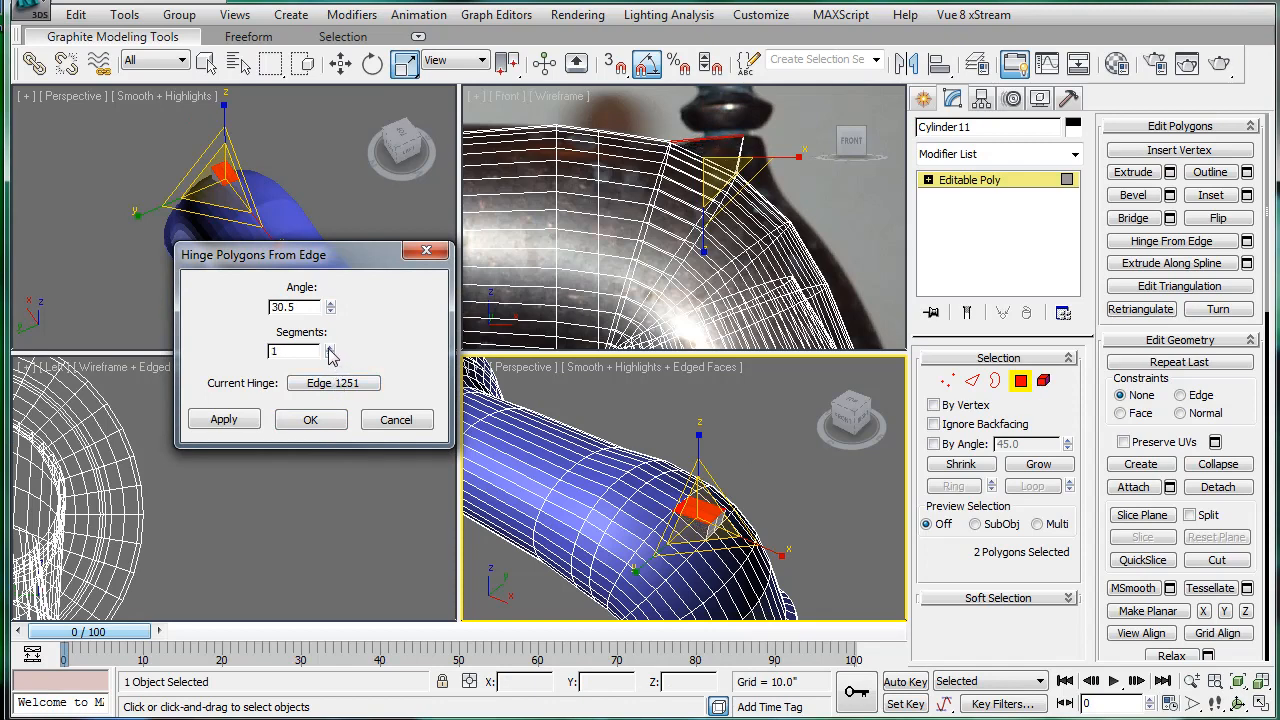
{"action": "left_click", "coordinate": [330, 346]}
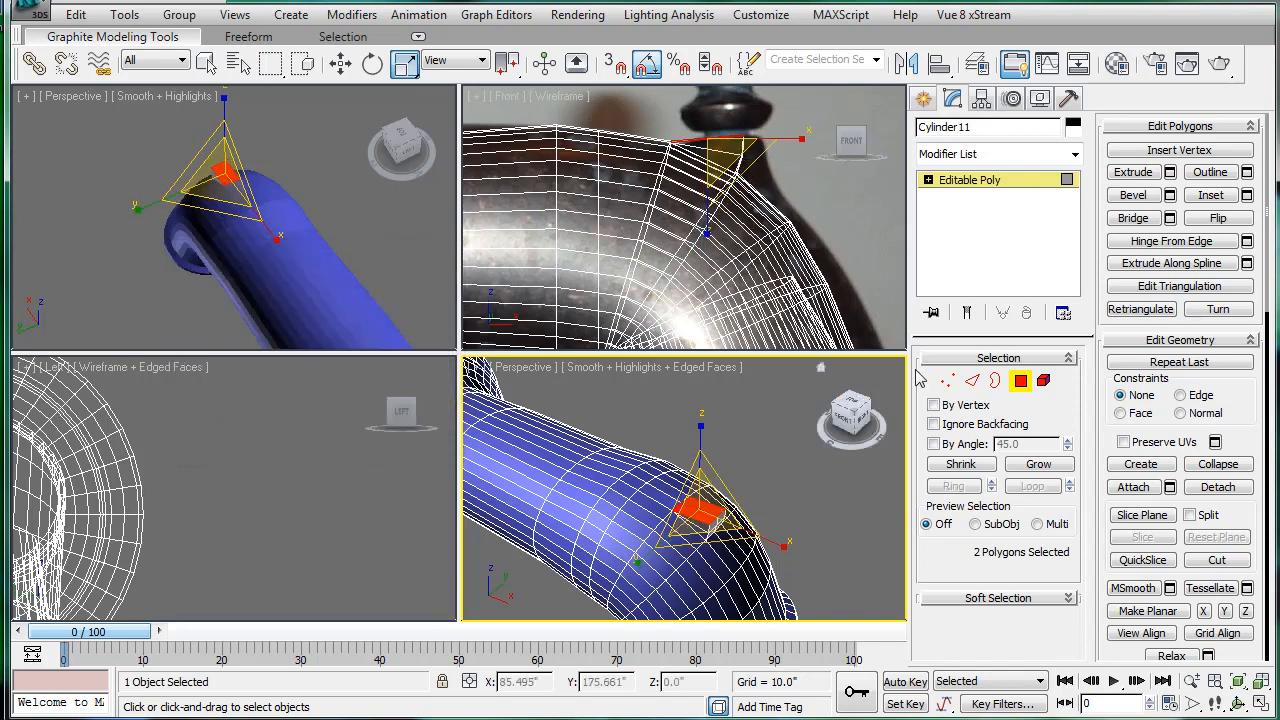
Add a MeshSmooth modifier from the Modifier List to round the whole spout
{"action": "left_click", "coordinate": [1072, 154]}
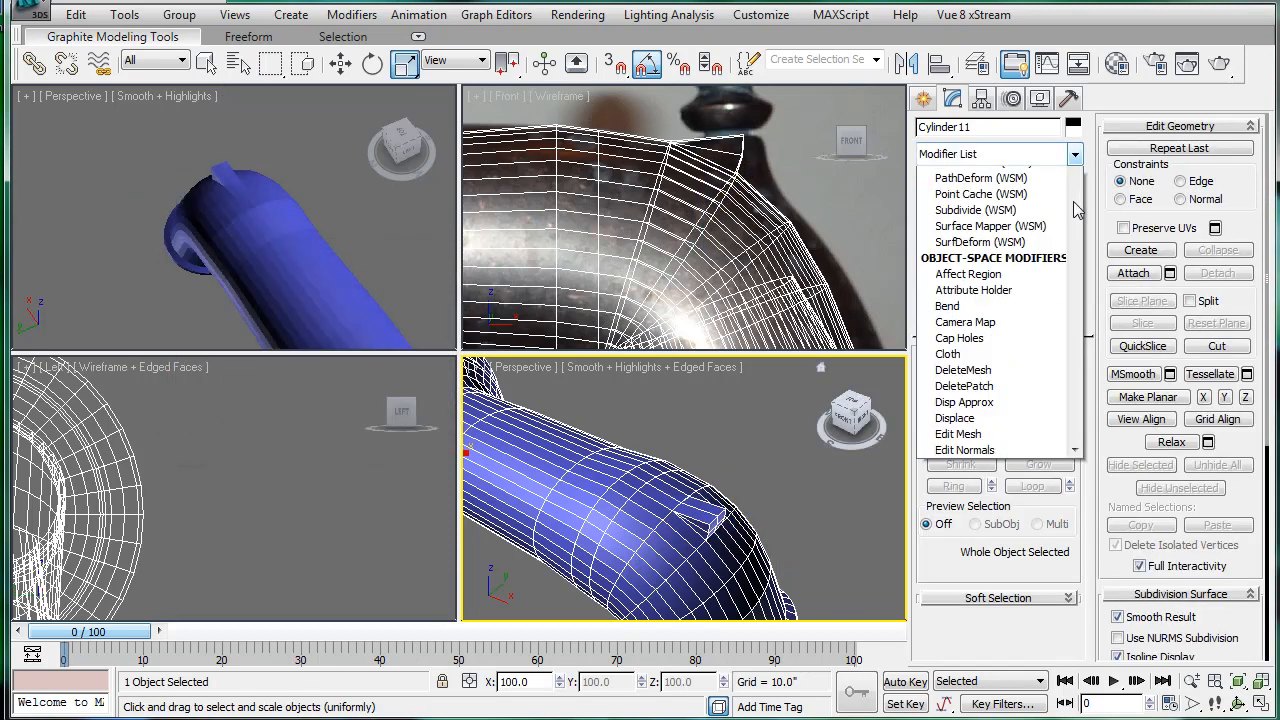
{"action": "scroll", "scroll_direction": "down", "scroll_amount": 3}
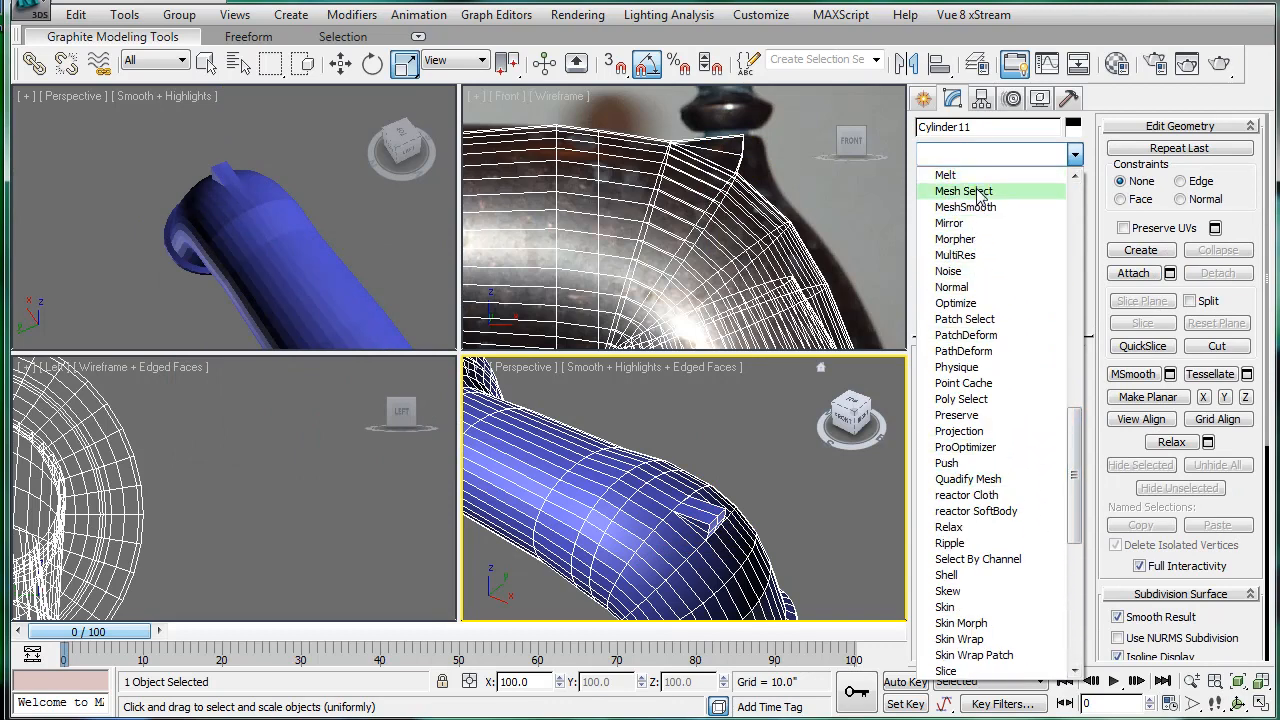
{"action": "left_click", "coordinate": [962, 192]}
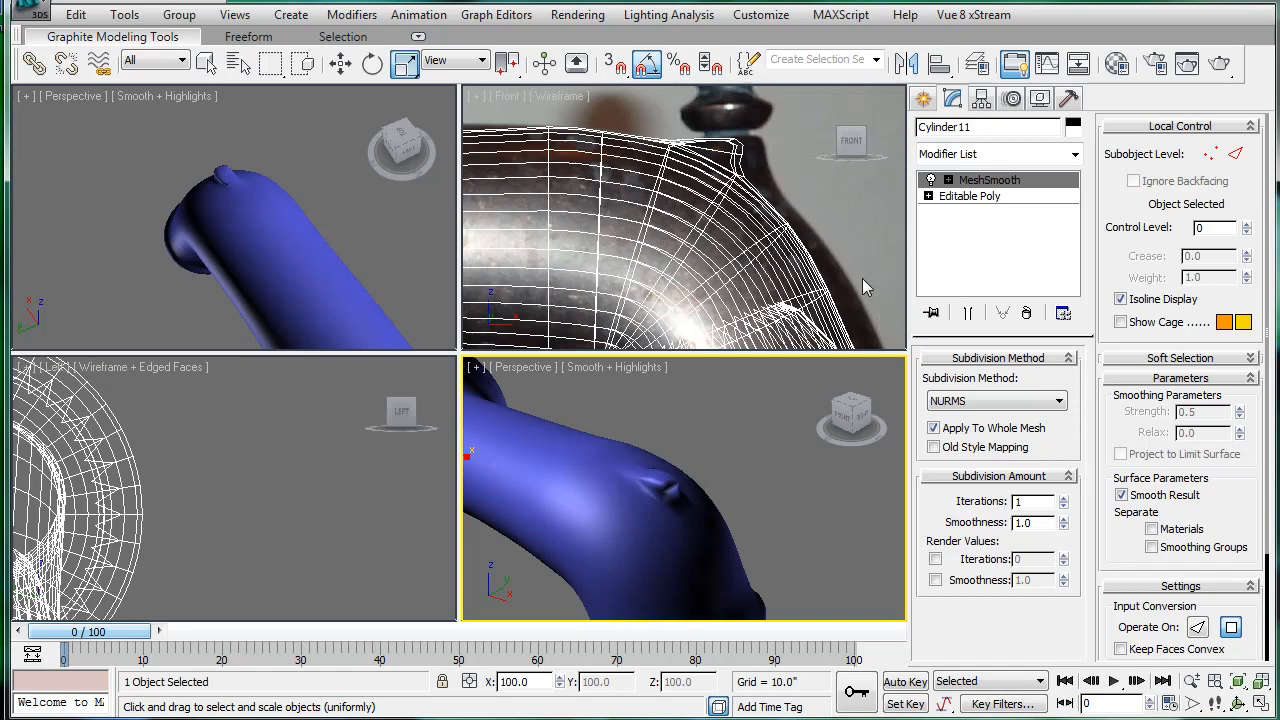
Return from the smoothing to the Editable Poly base to keep editing the mesh
{"action": "left_click", "coordinate": [968, 196]}
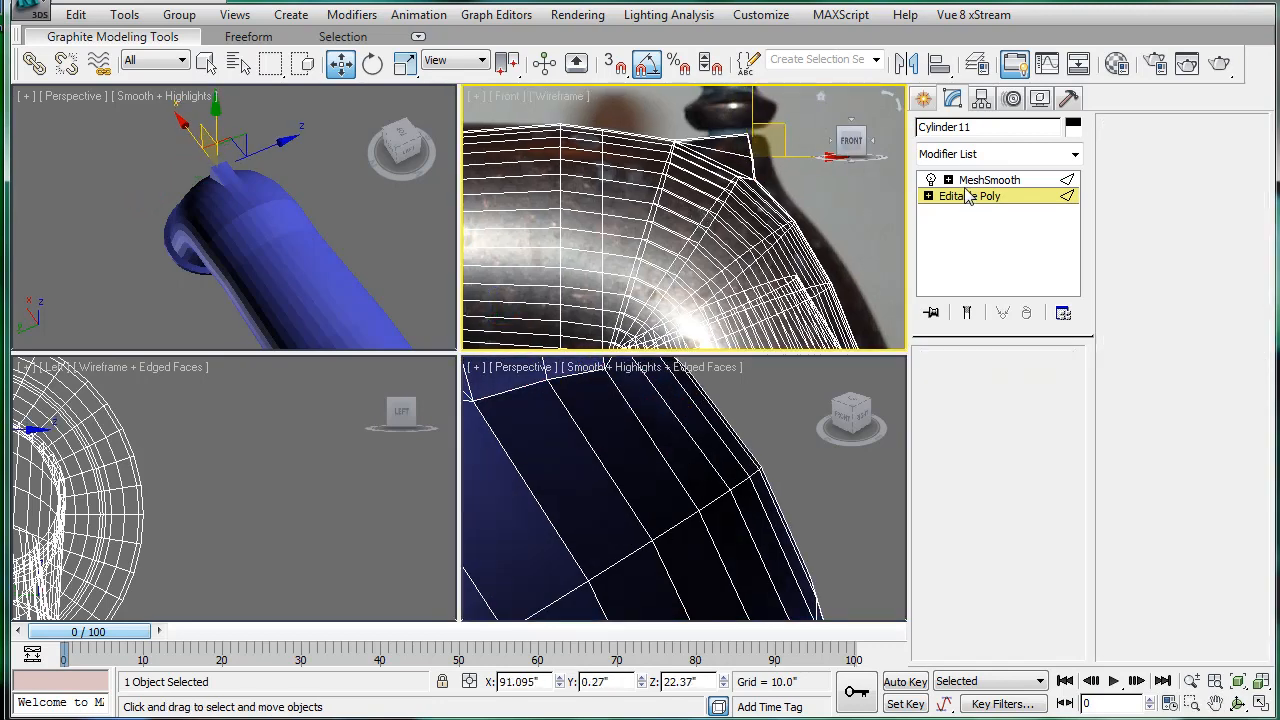
{"action": "left_click", "coordinate": [988, 180]}
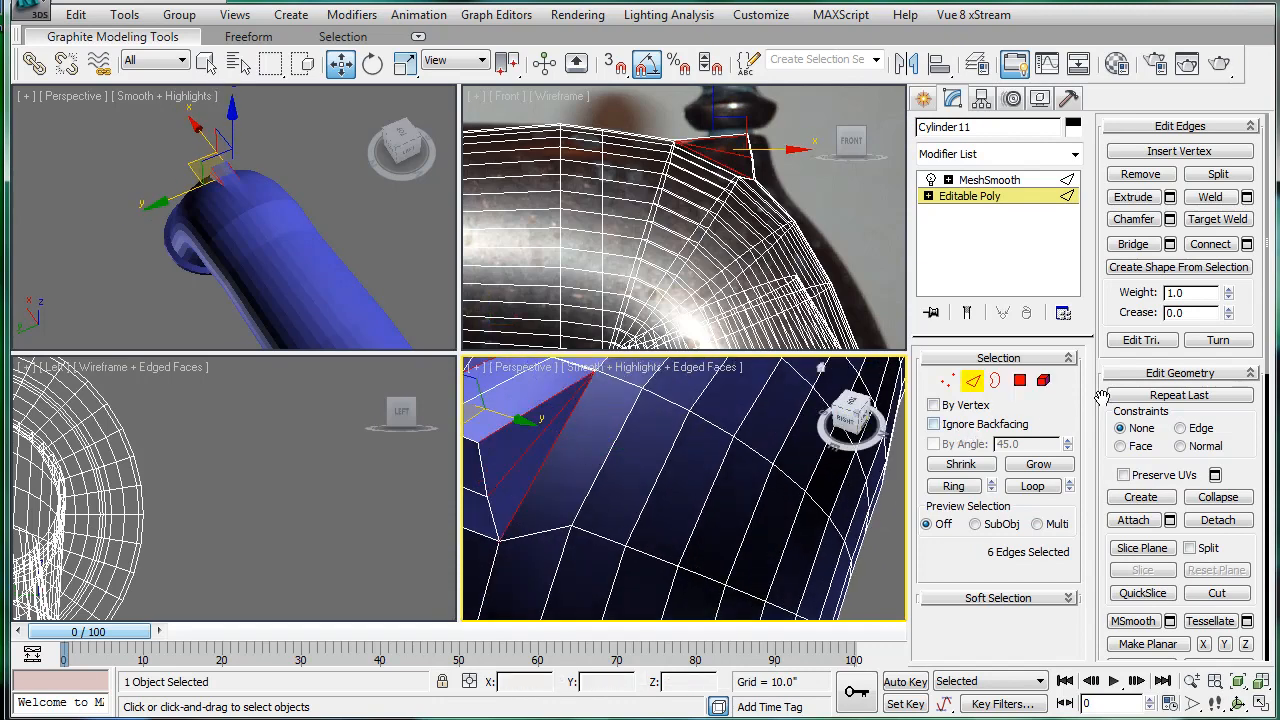
Connect the bump's edges with an adjusted Slide, then work on its vertices
{"action": "left_click", "coordinate": [1244, 244]}
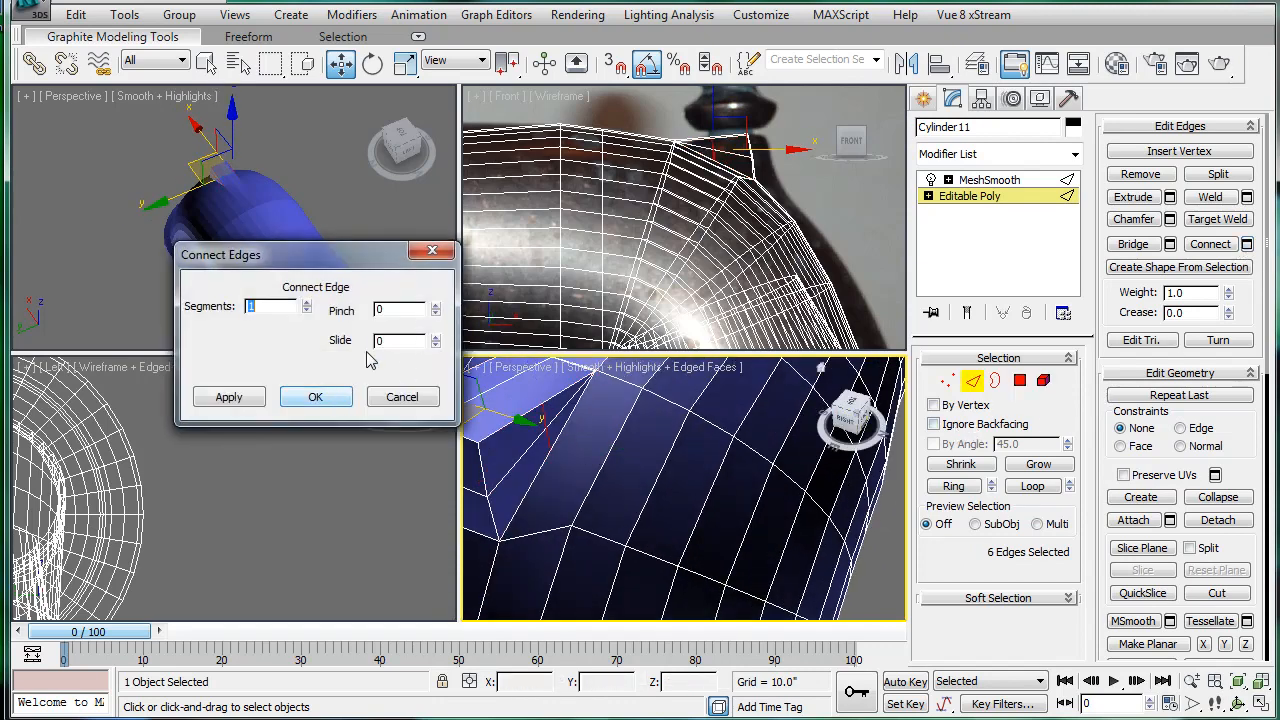
{"action": "left_click_drag", "start_coordinate": [400, 340], "coordinate": [400, 380]}
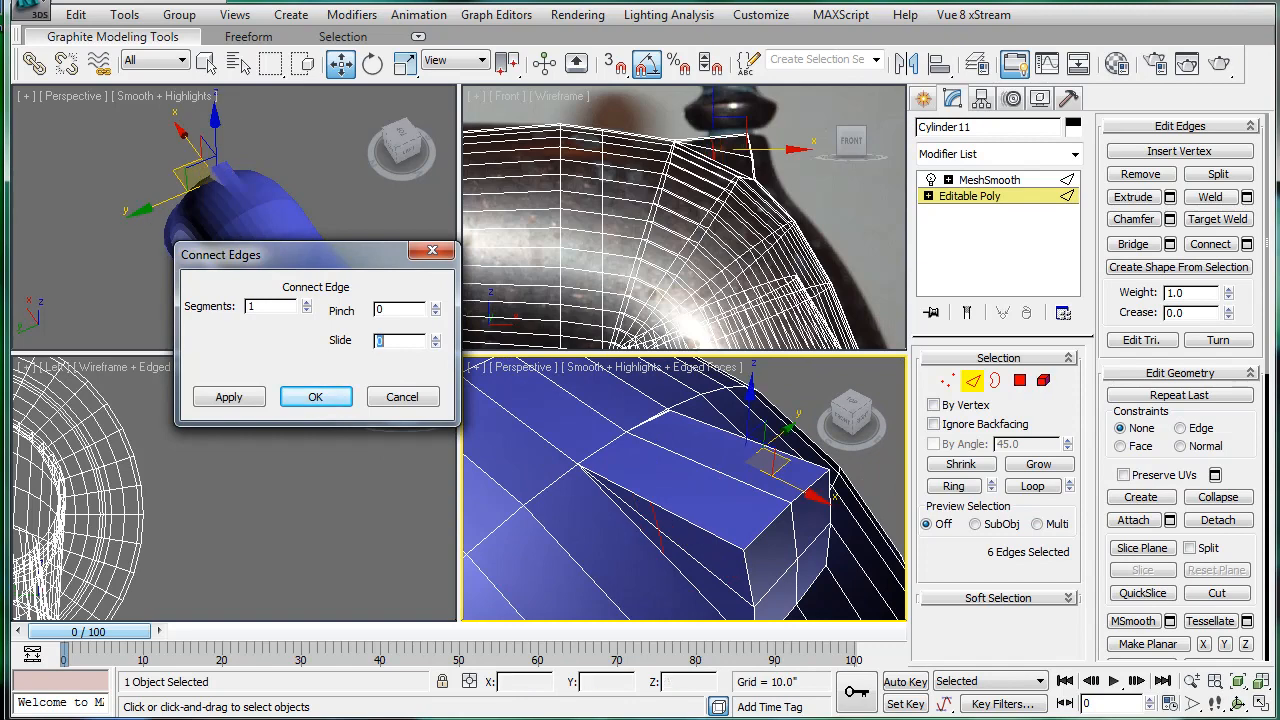
{"action": "left_click", "coordinate": [316, 396]}
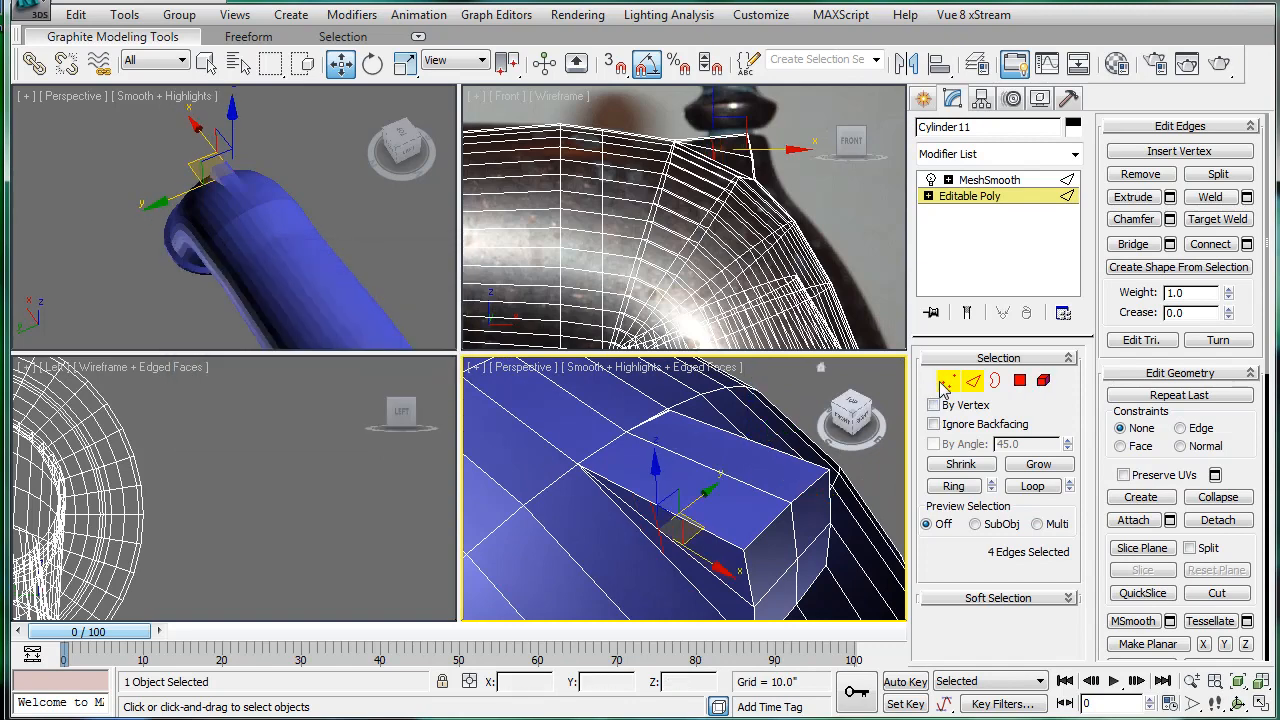
{"action": "left_click", "coordinate": [936, 380]}
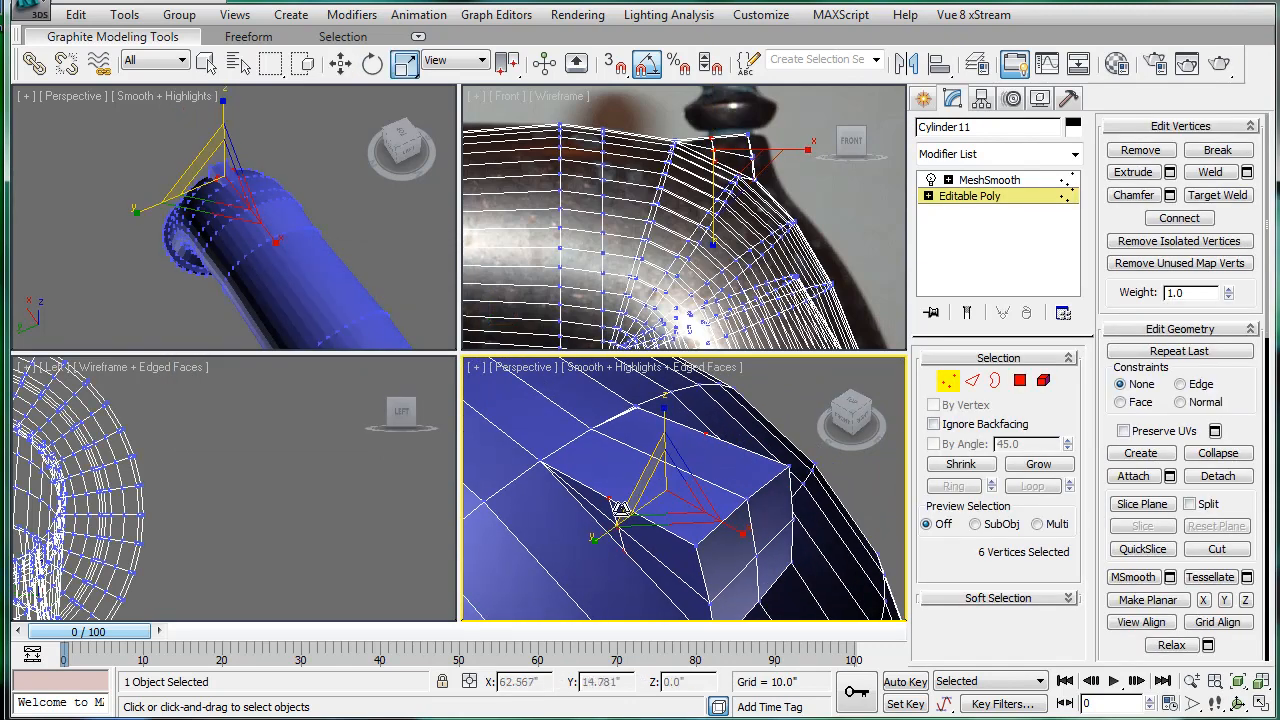